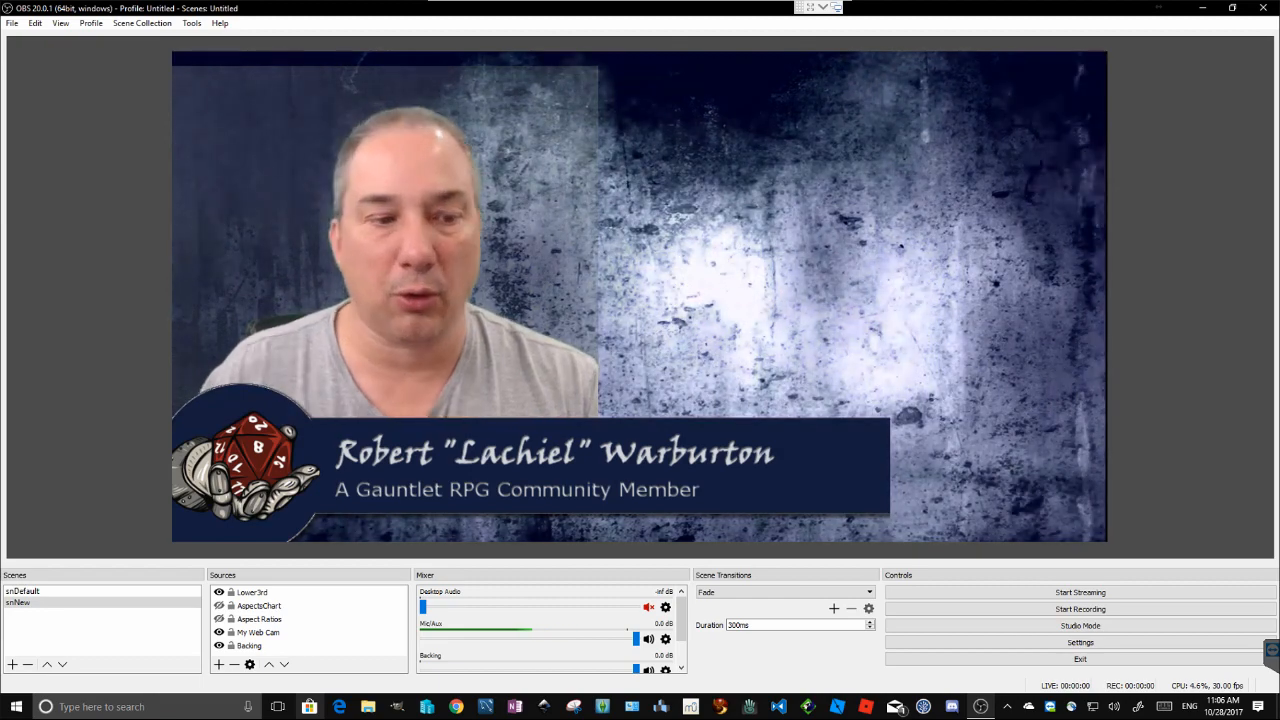
Open OBS Studio Settings and close them without changes.
left_click(218, 619)
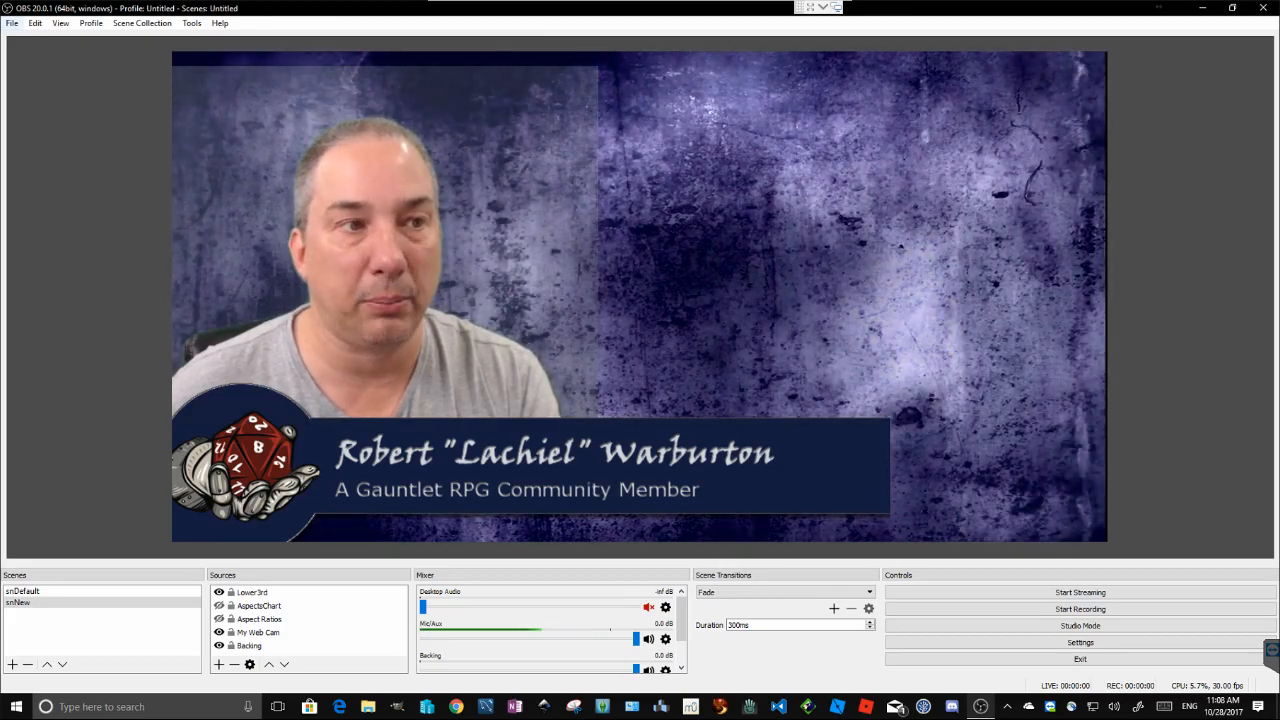
left_click(11, 22)
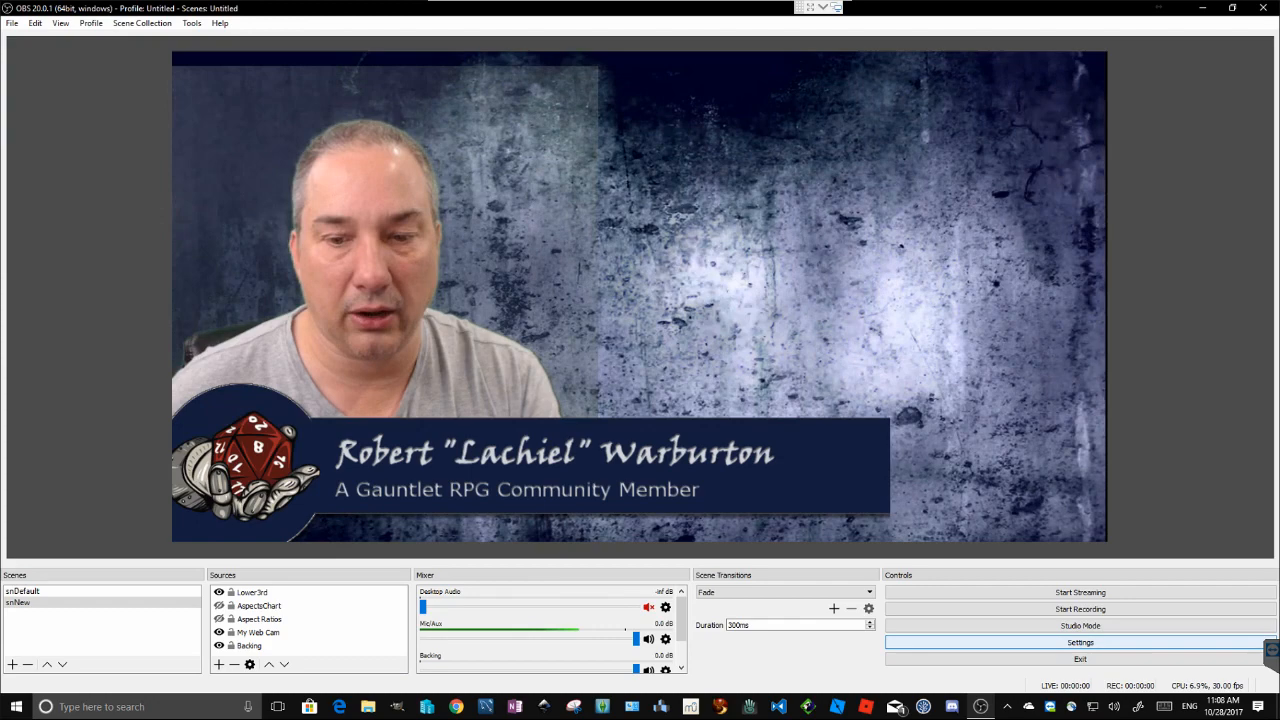
left_click(1079, 642)
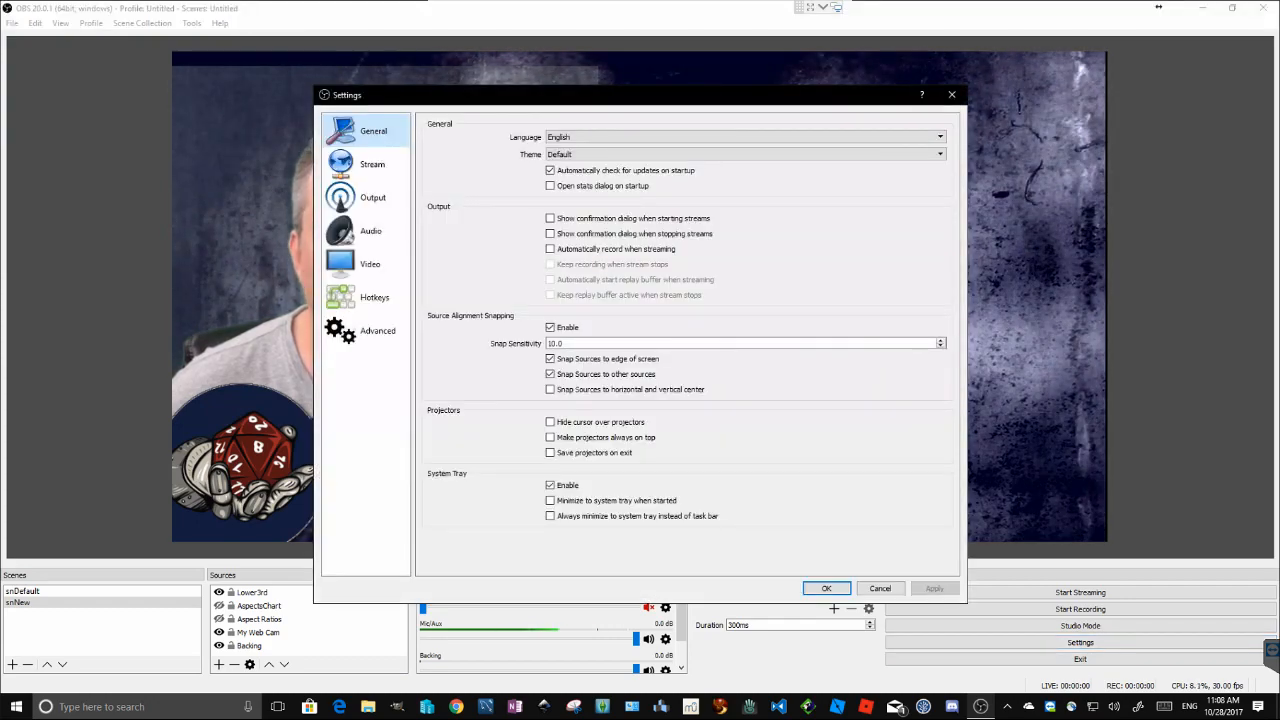
left_click(370, 263)
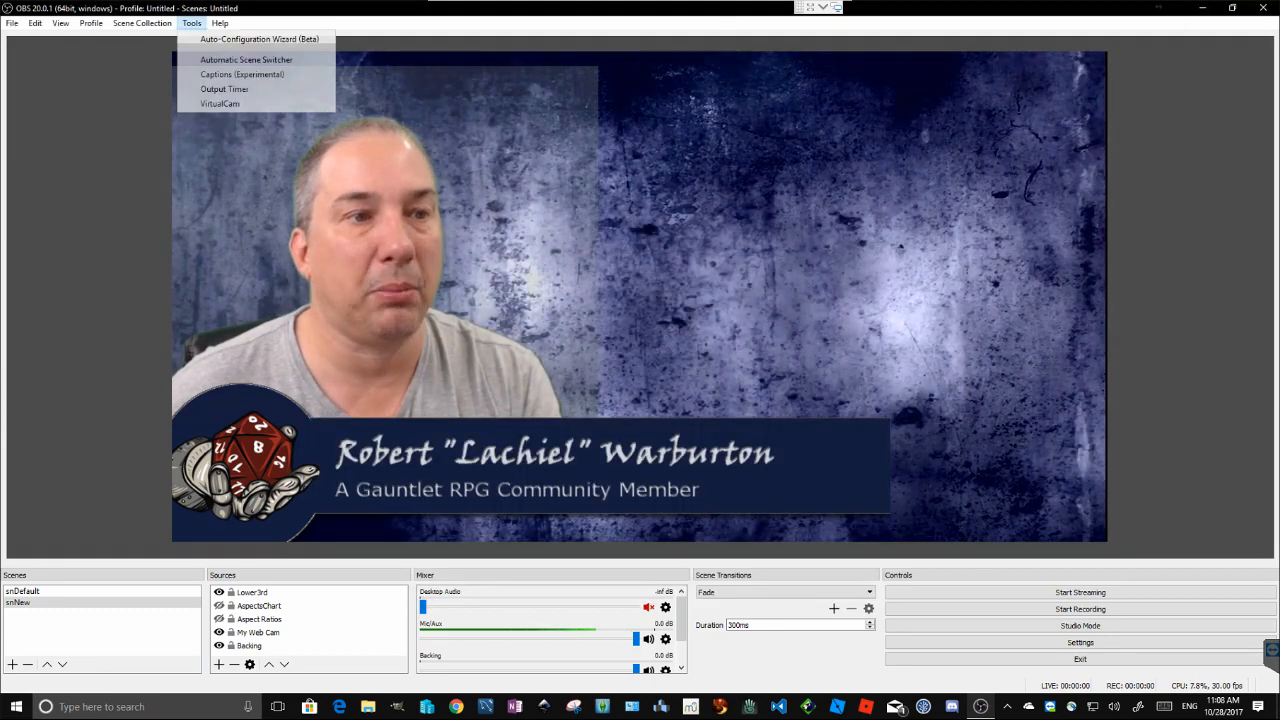
Stop the OBS virtual camera output and start it again.
left_click(220, 103)
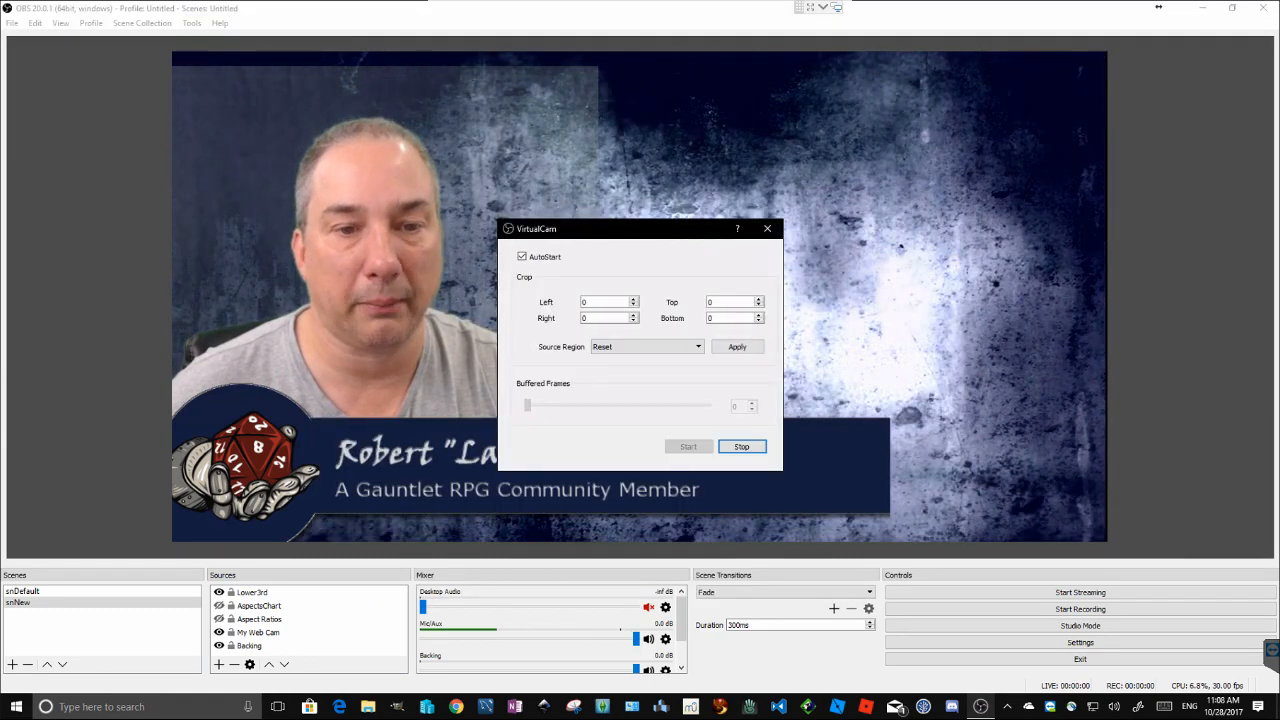
left_click(741, 446)
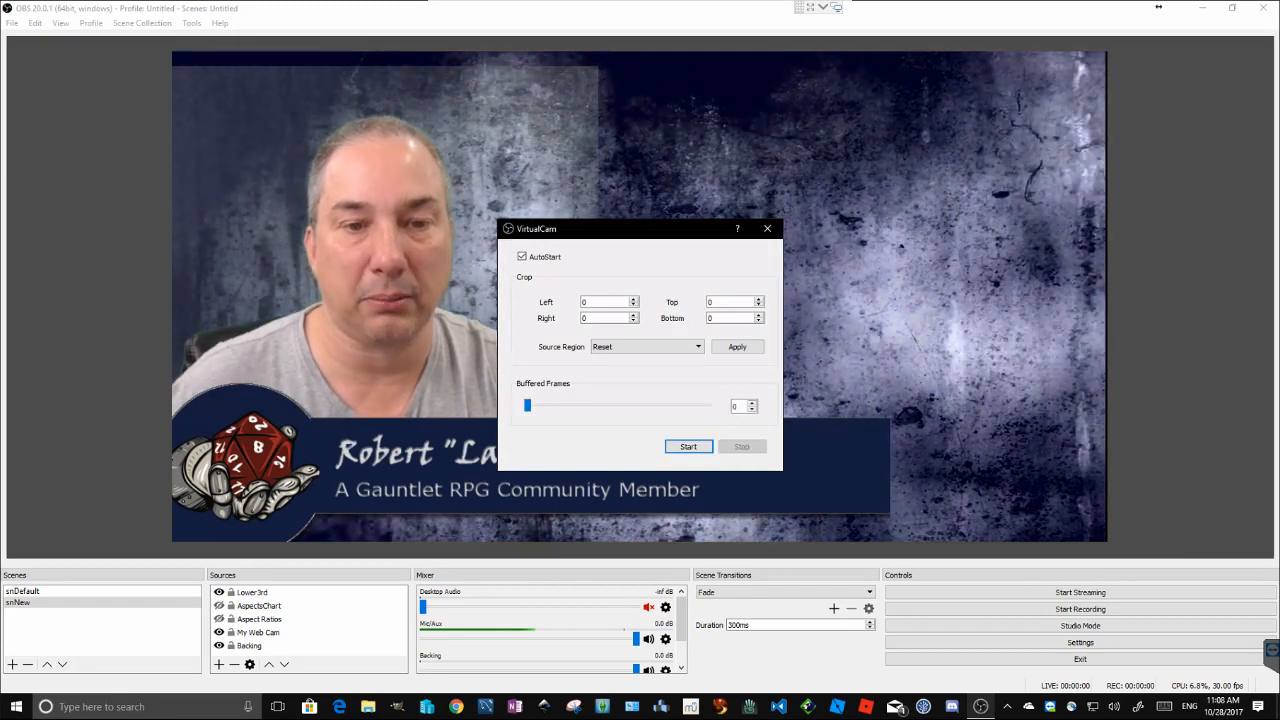
left_click(767, 228)
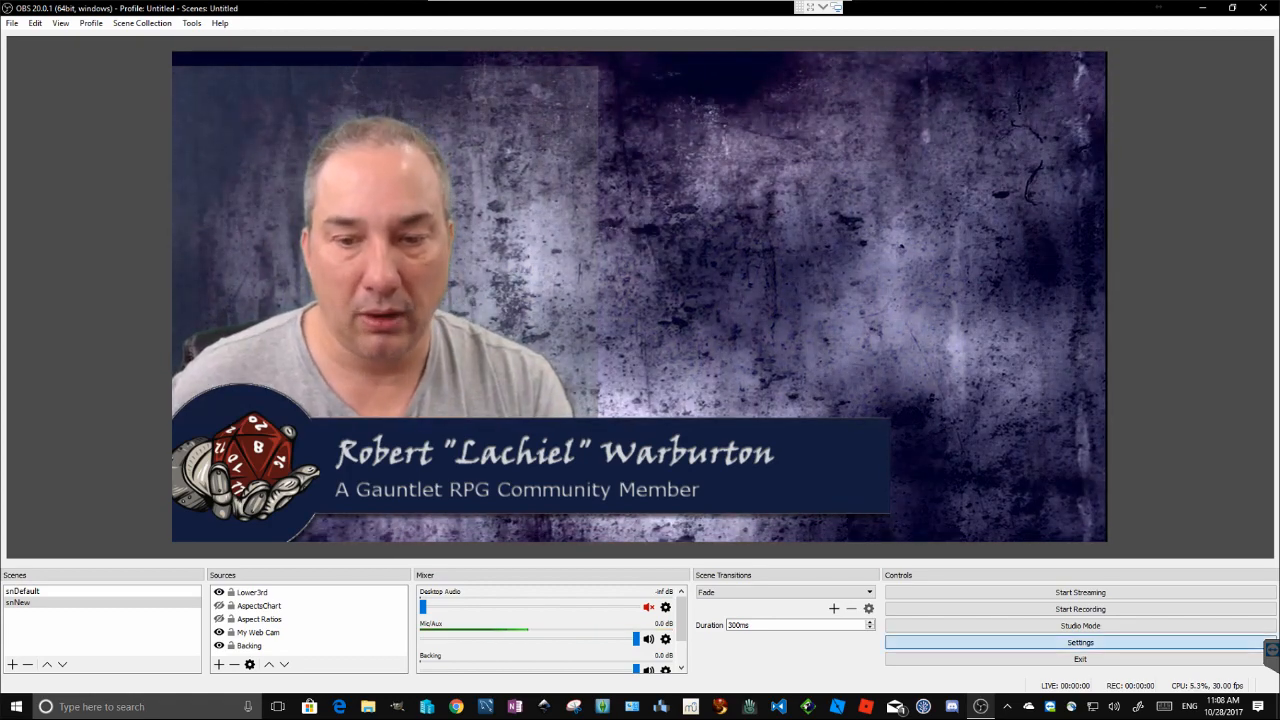
left_click(1079, 642)
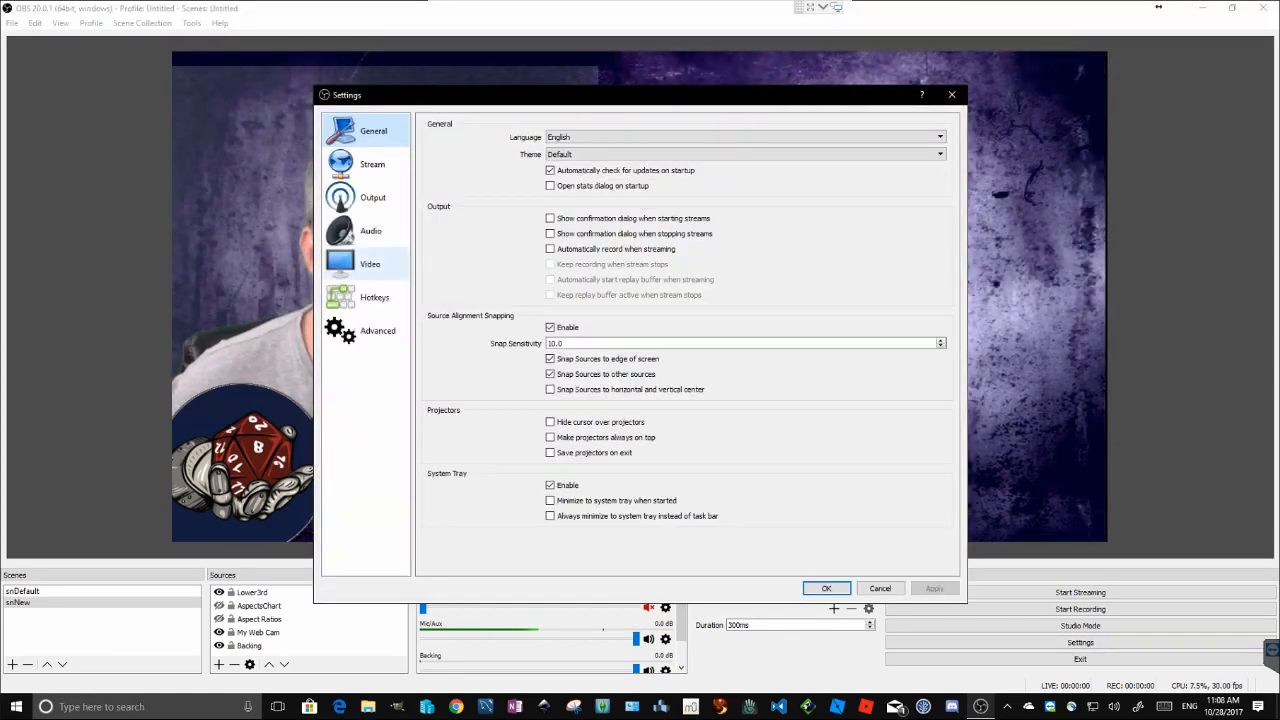
left_click(370, 263)
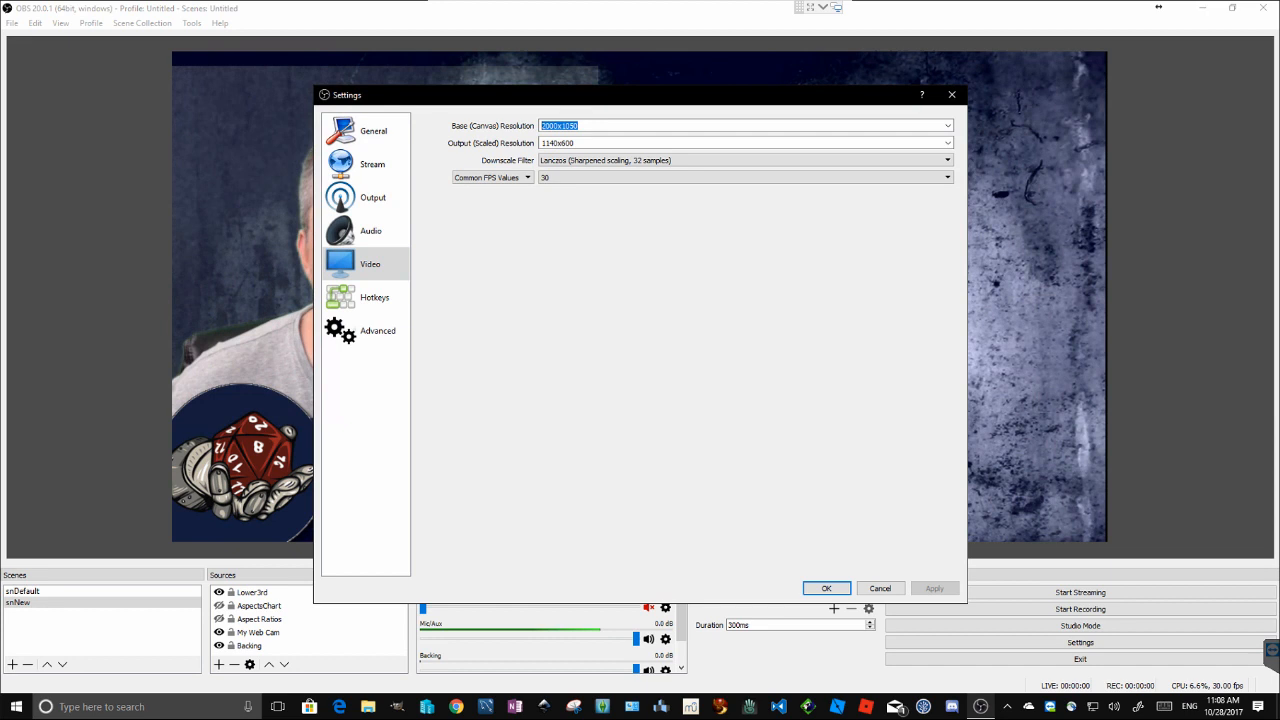
left_click(745, 142)
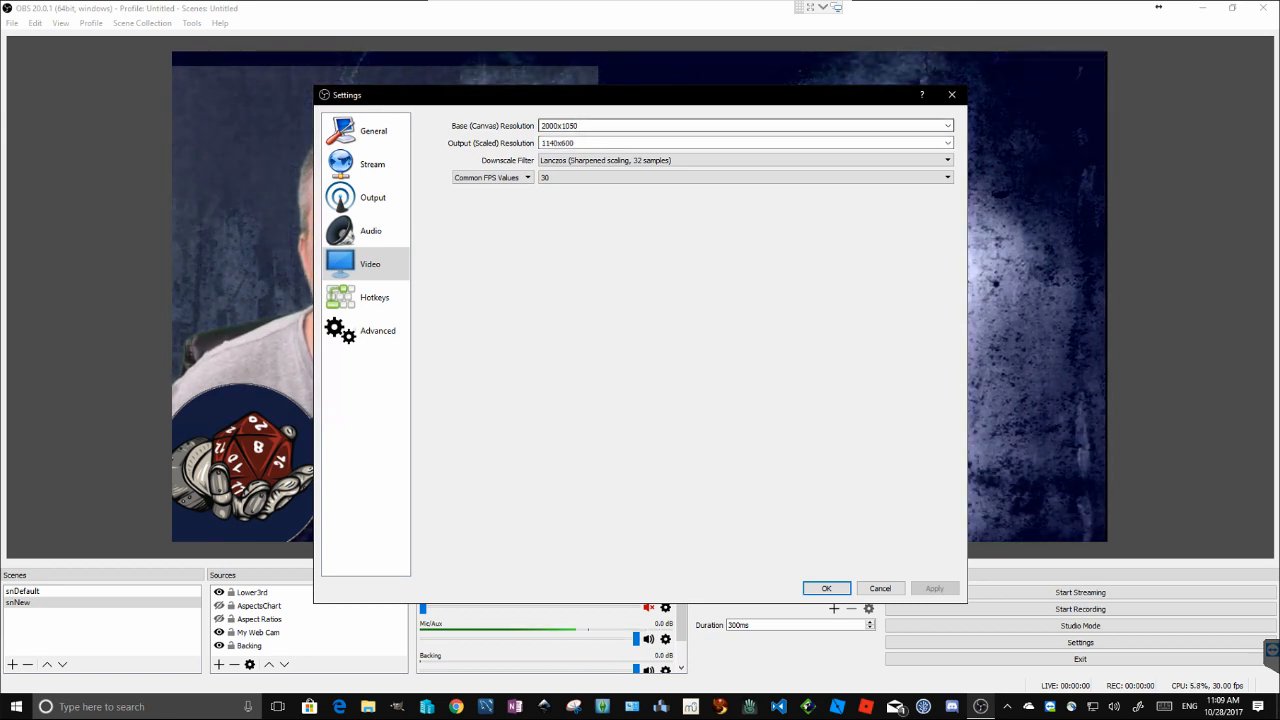
triple_click(700, 125)
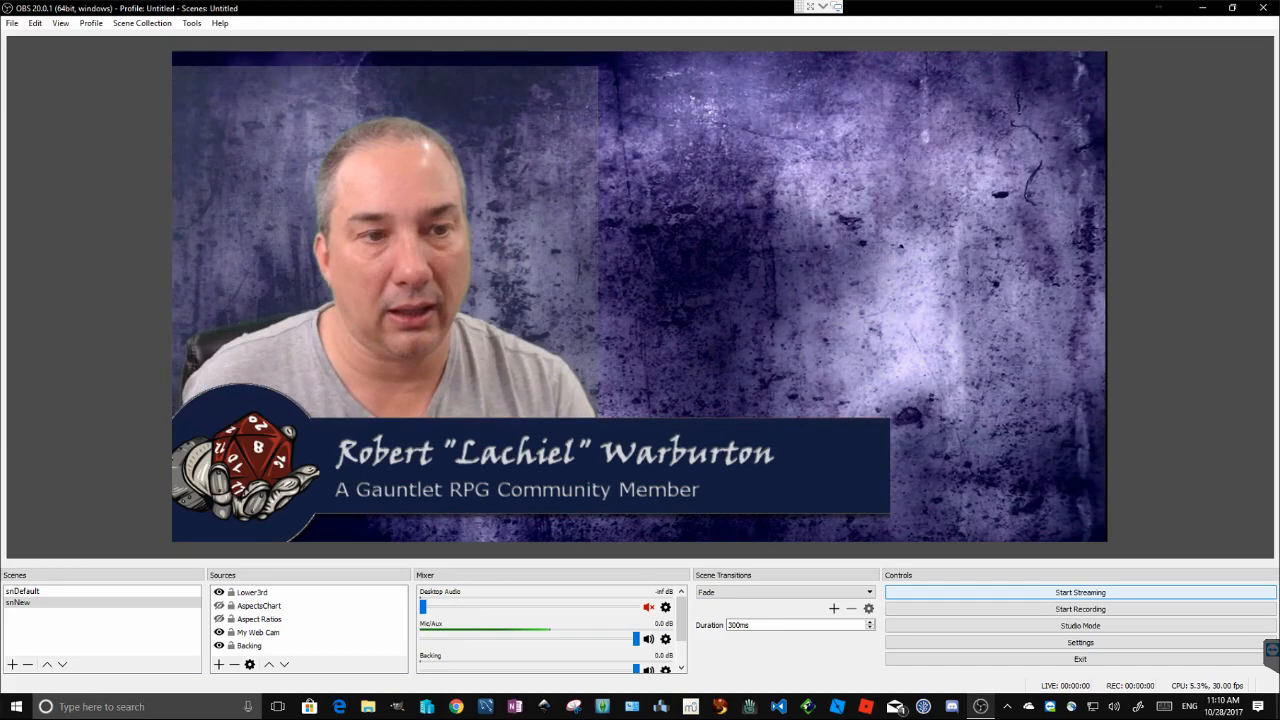
Open obs-studio's basic folder and point out profiles, scenes and scenes-Gauntlet, selecting scenes.
left_click(12, 23)
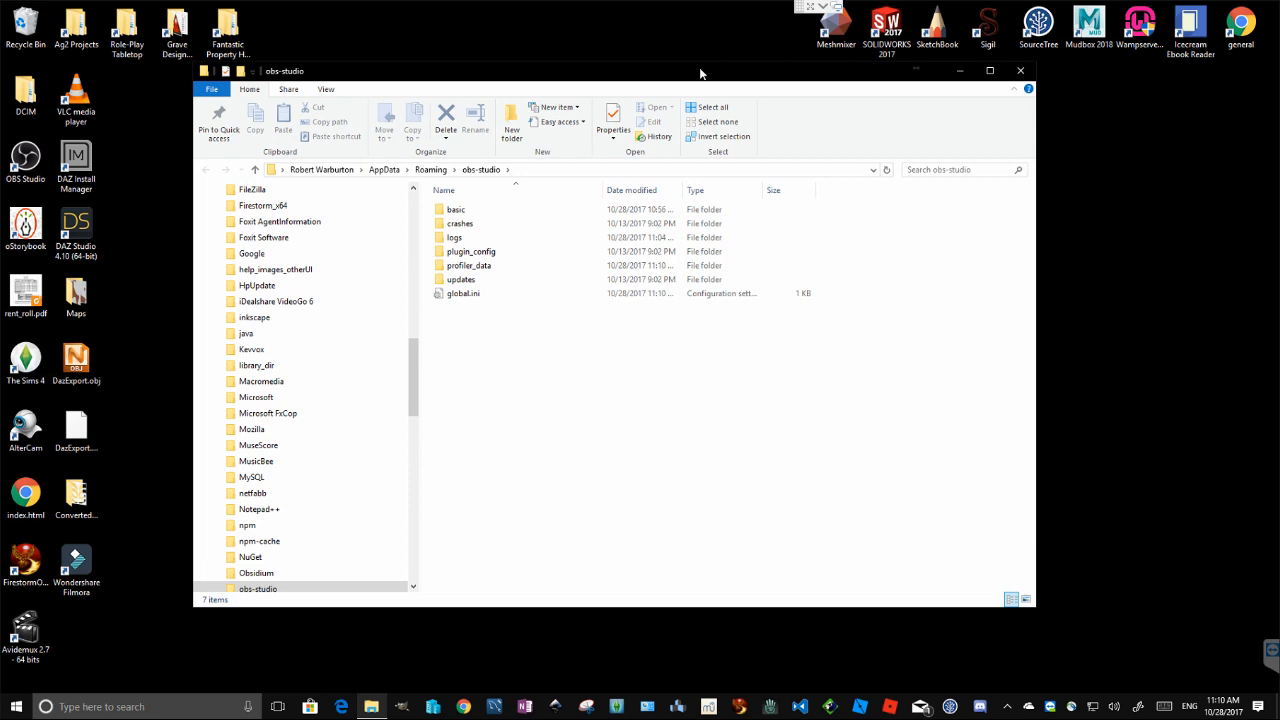
left_click(457, 251)
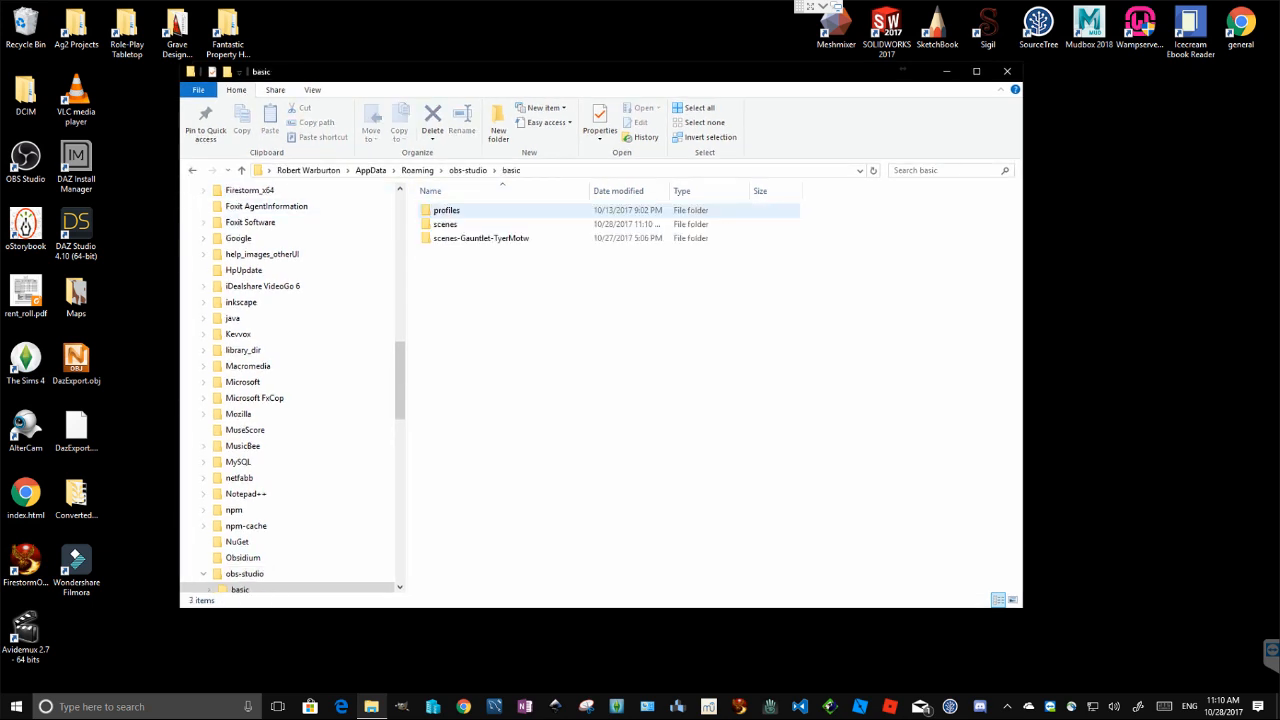
left_click(445, 223)
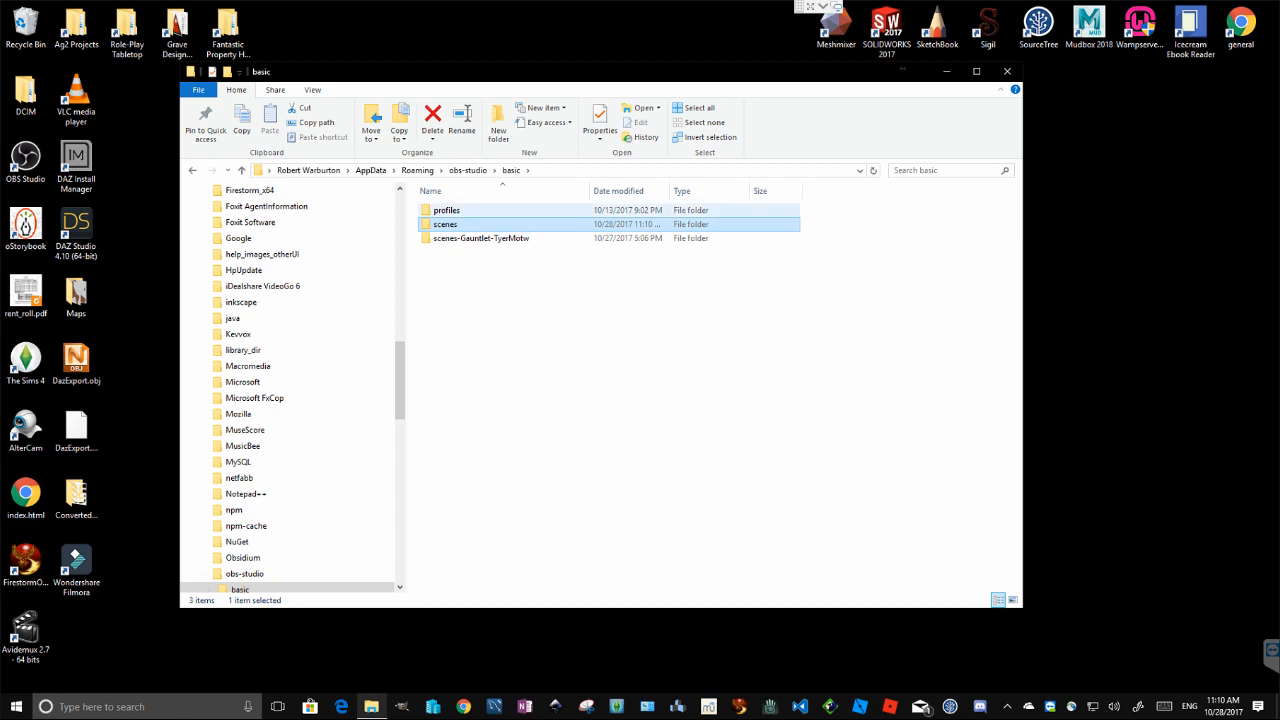
left_click(446, 210)
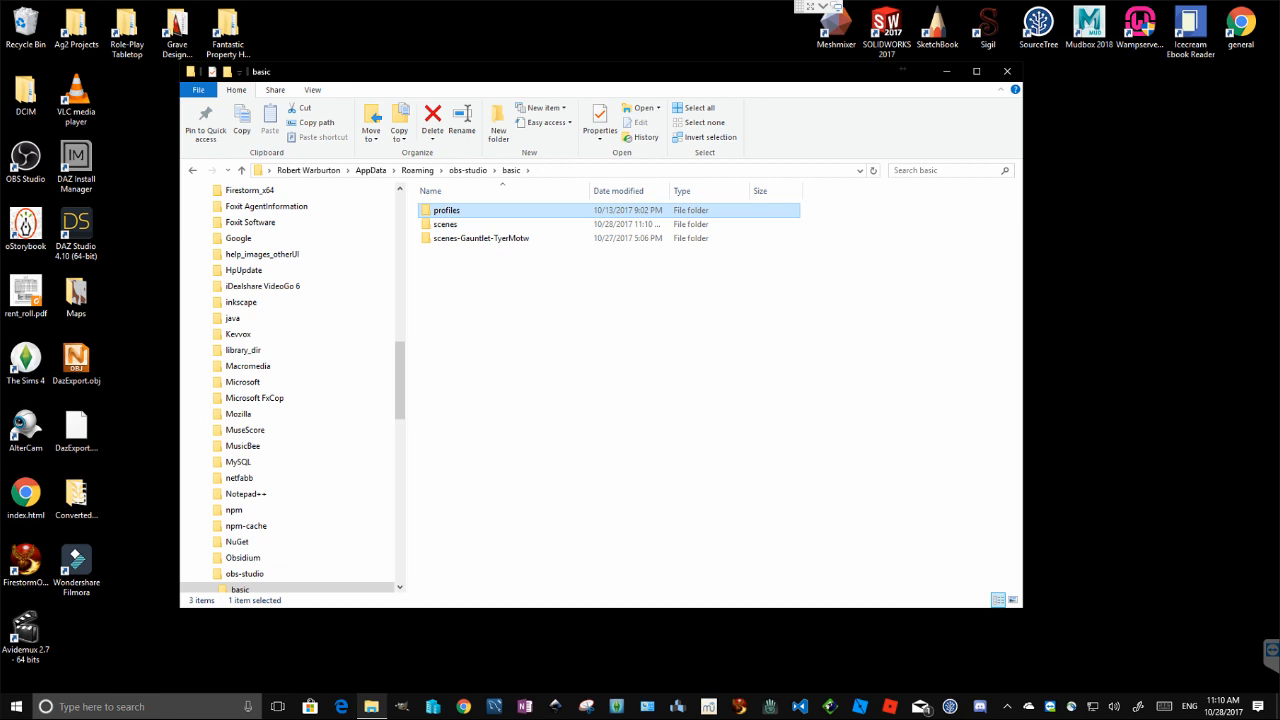
left_click(445, 224)
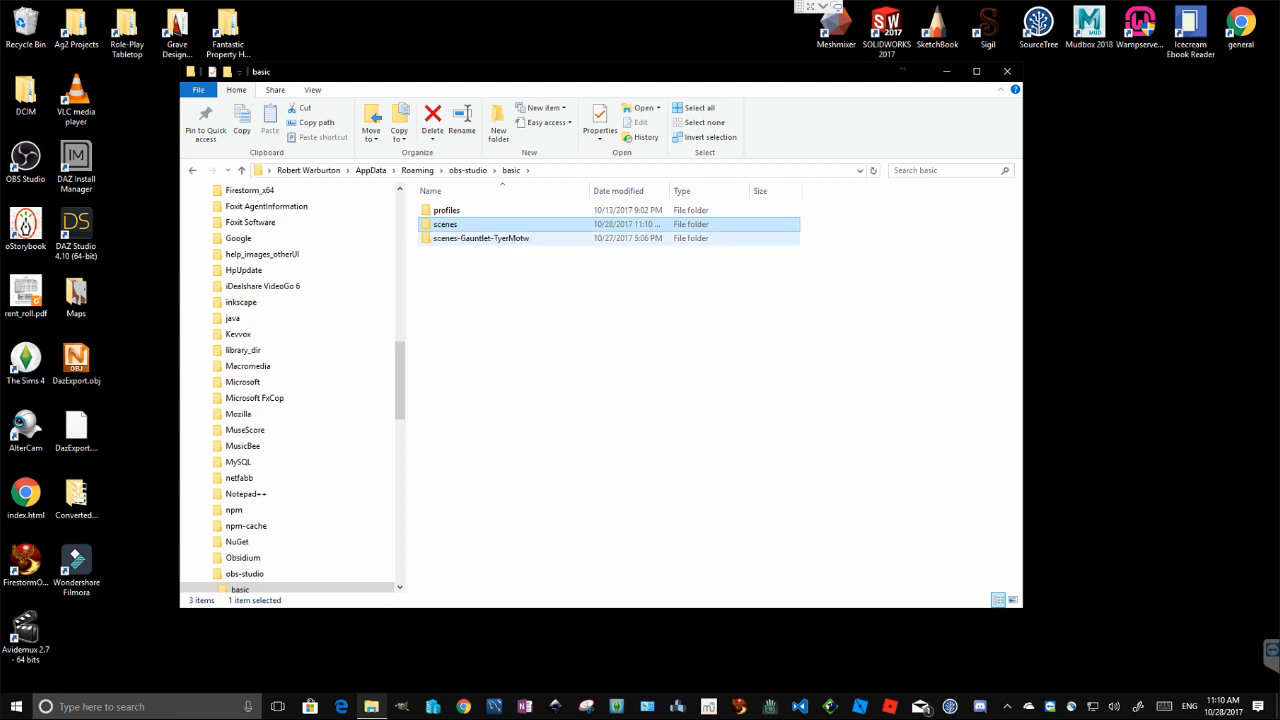
left_click(480, 238)
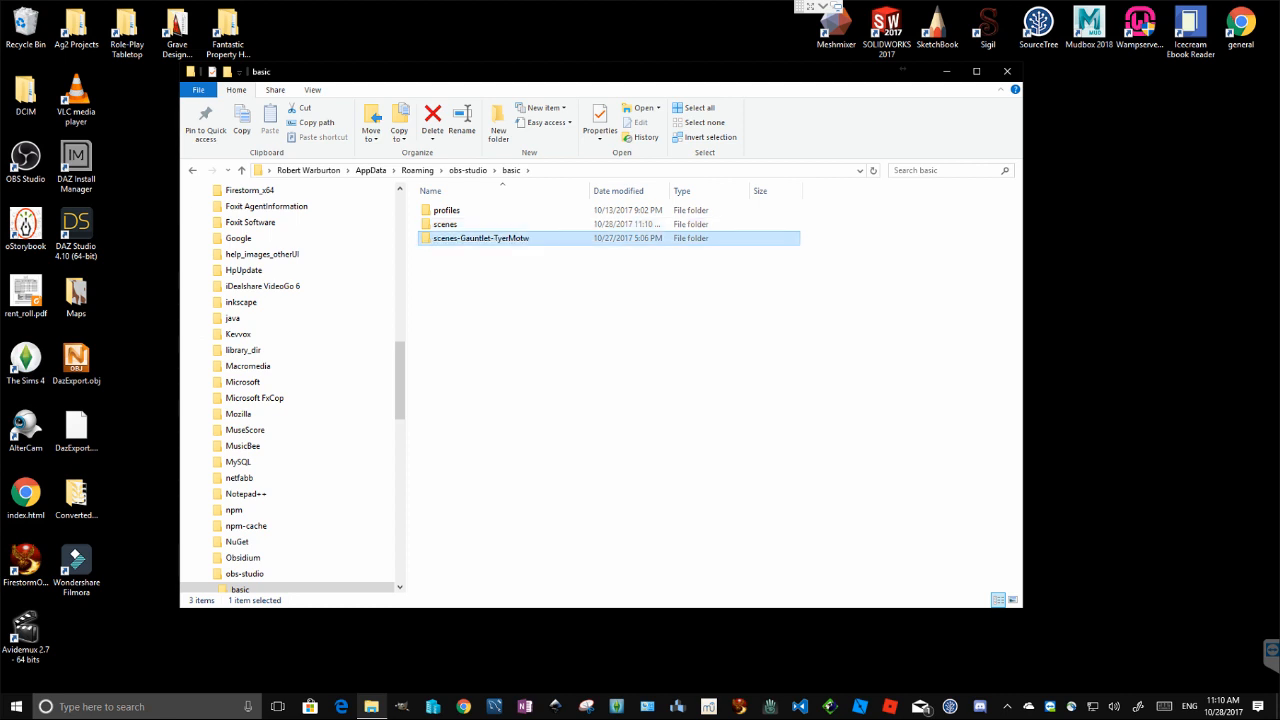
mouse_move(480, 238)
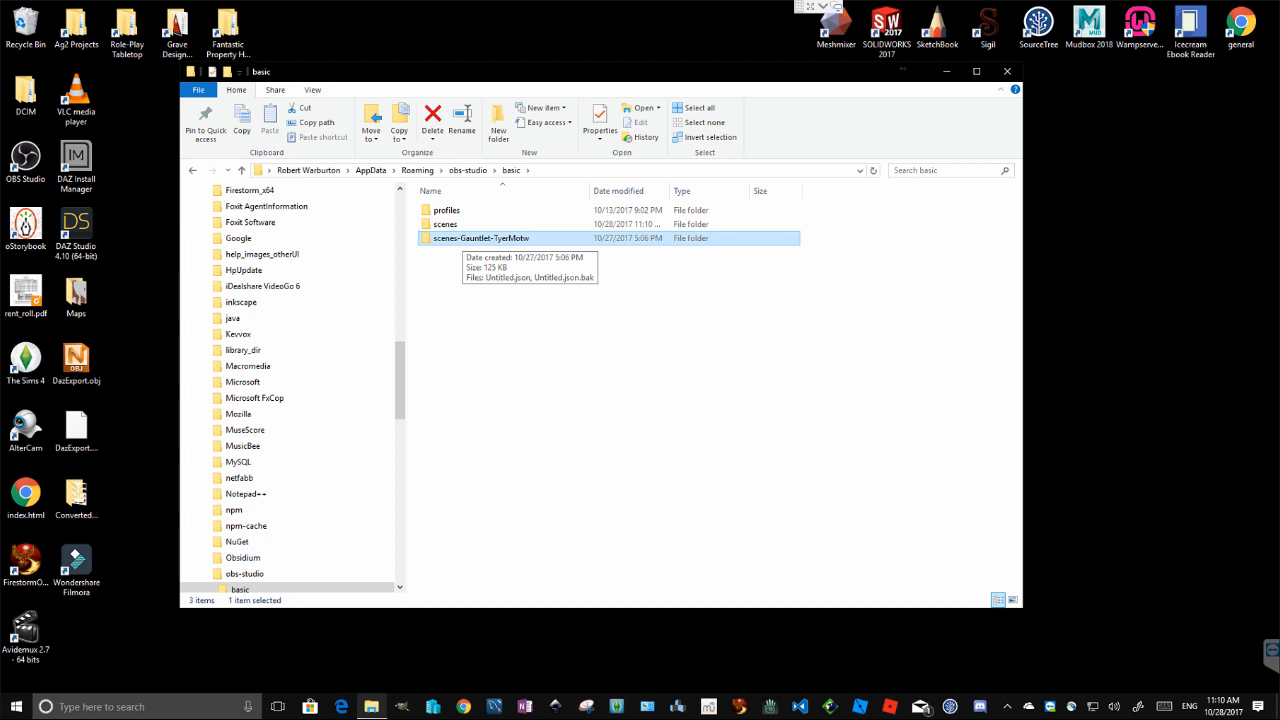
left_click(444, 223)
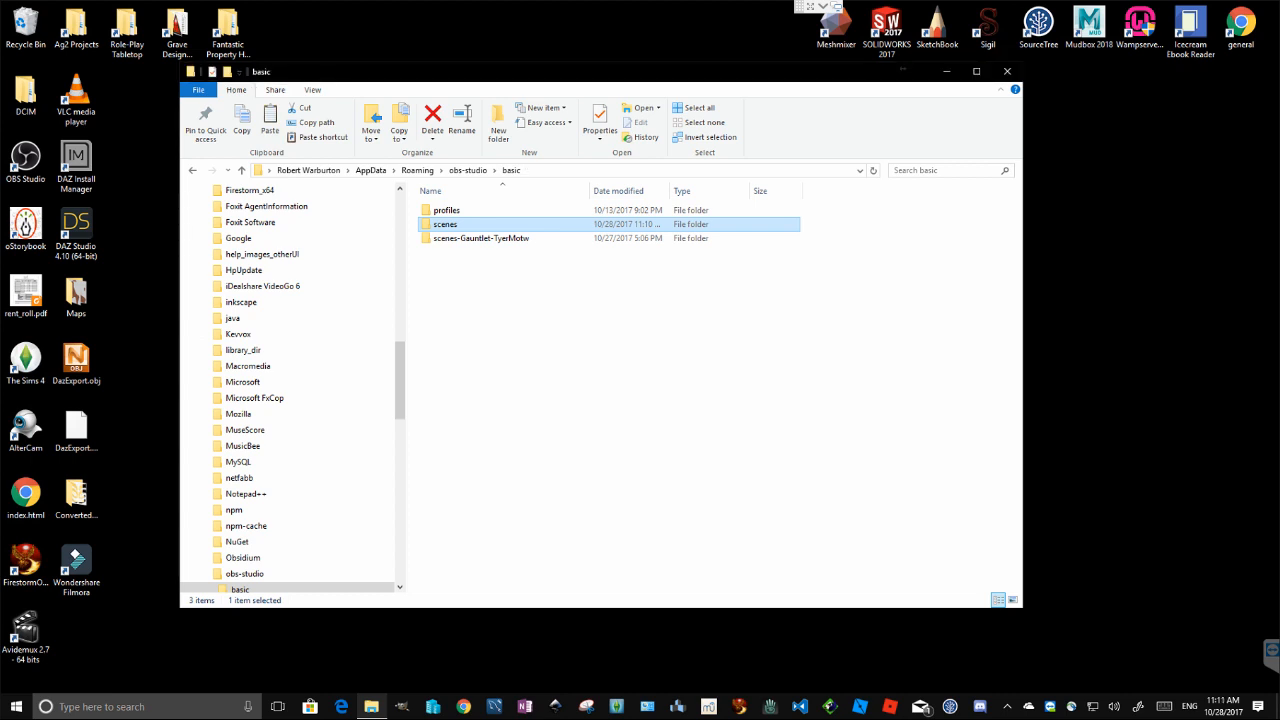
Rename the copied folder 'scenes - New Video' and delete the original scenes folder.
right_click(460, 238)
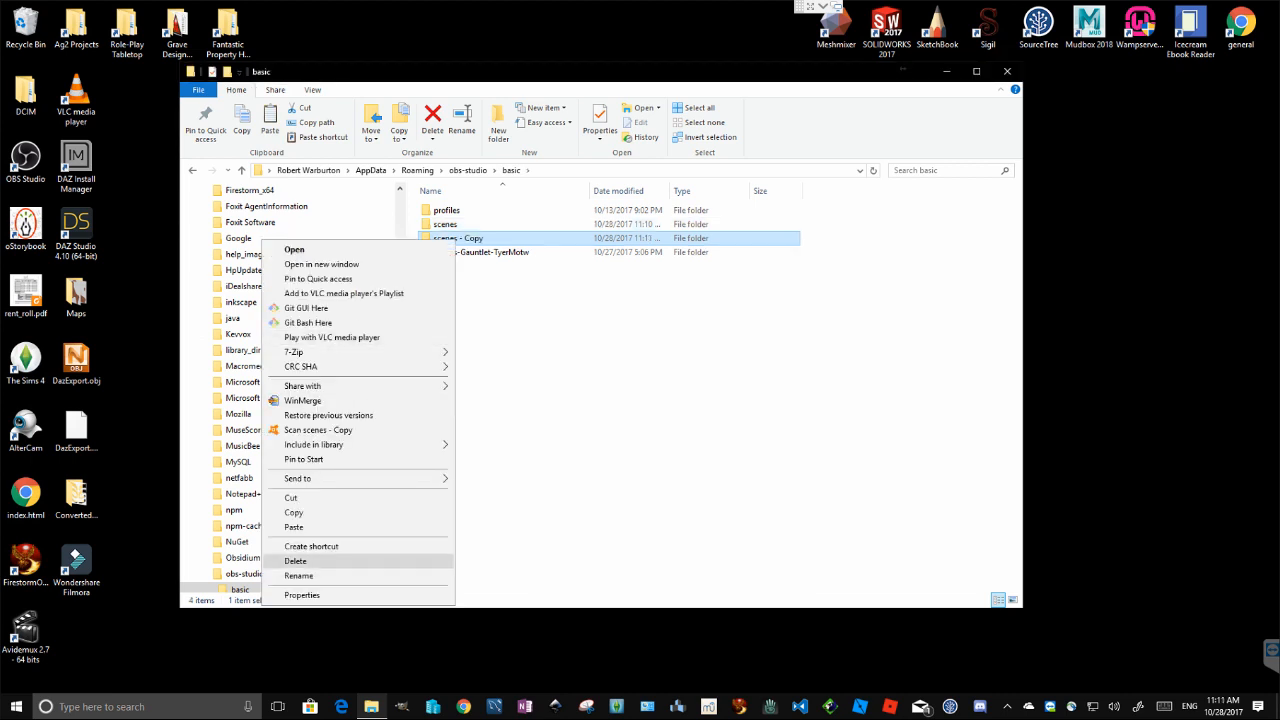
left_click(298, 575)
type("New Vide")
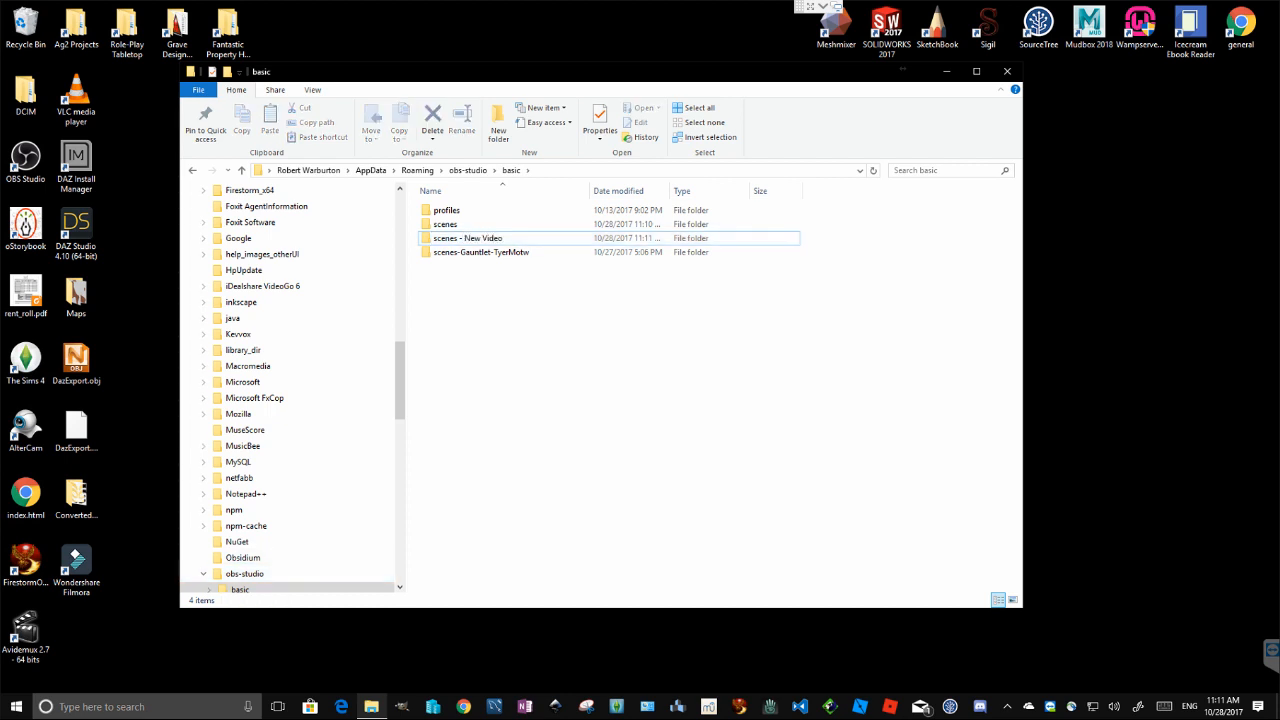
left_click(481, 252)
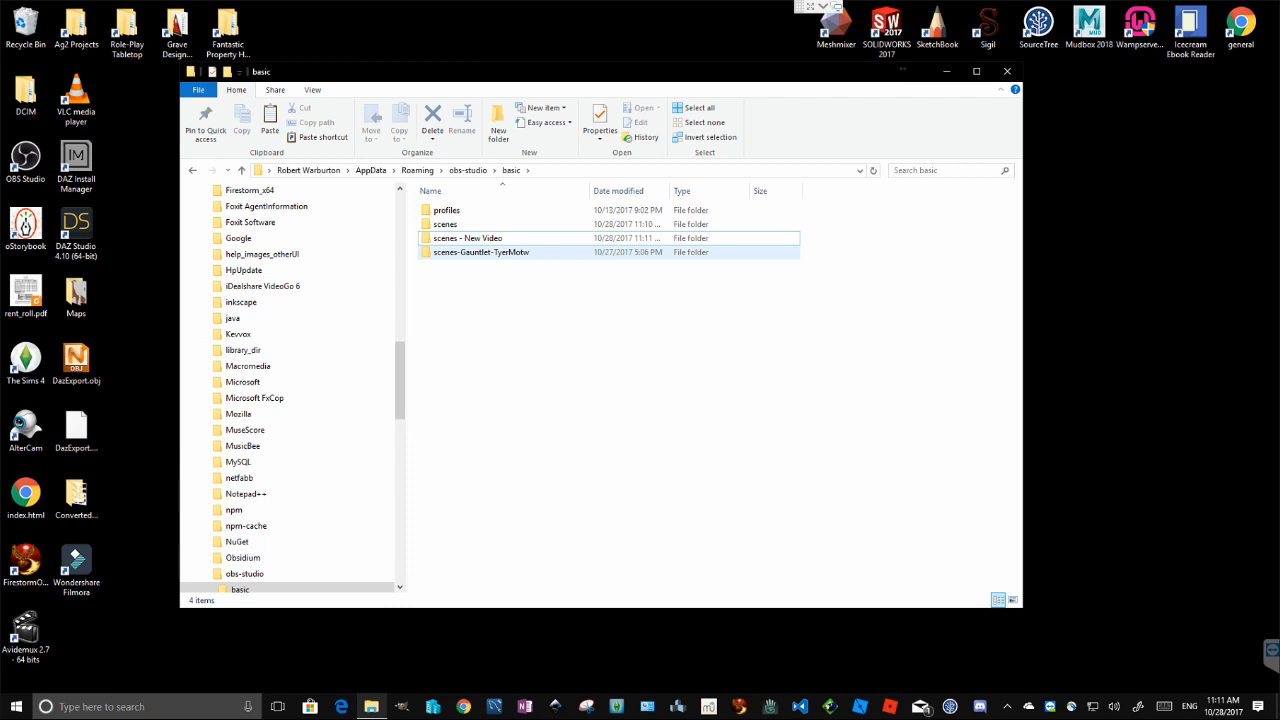
right_click(445, 224)
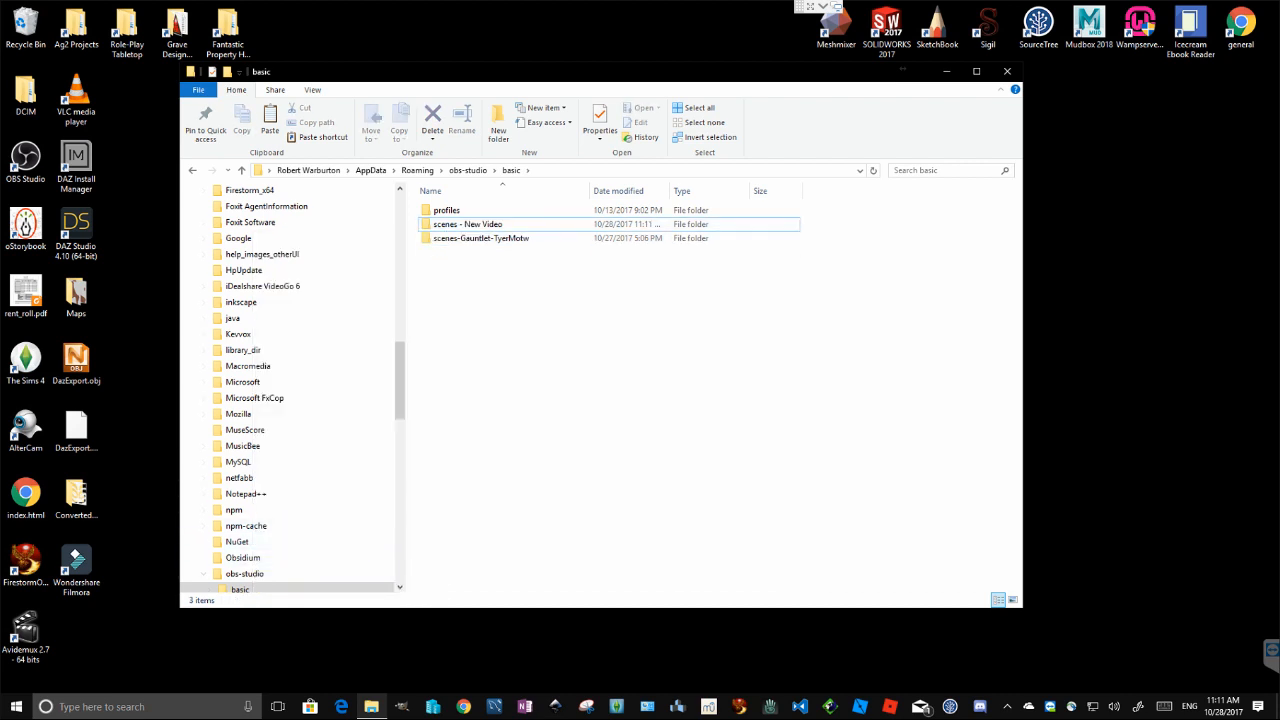
left_click(480, 238)
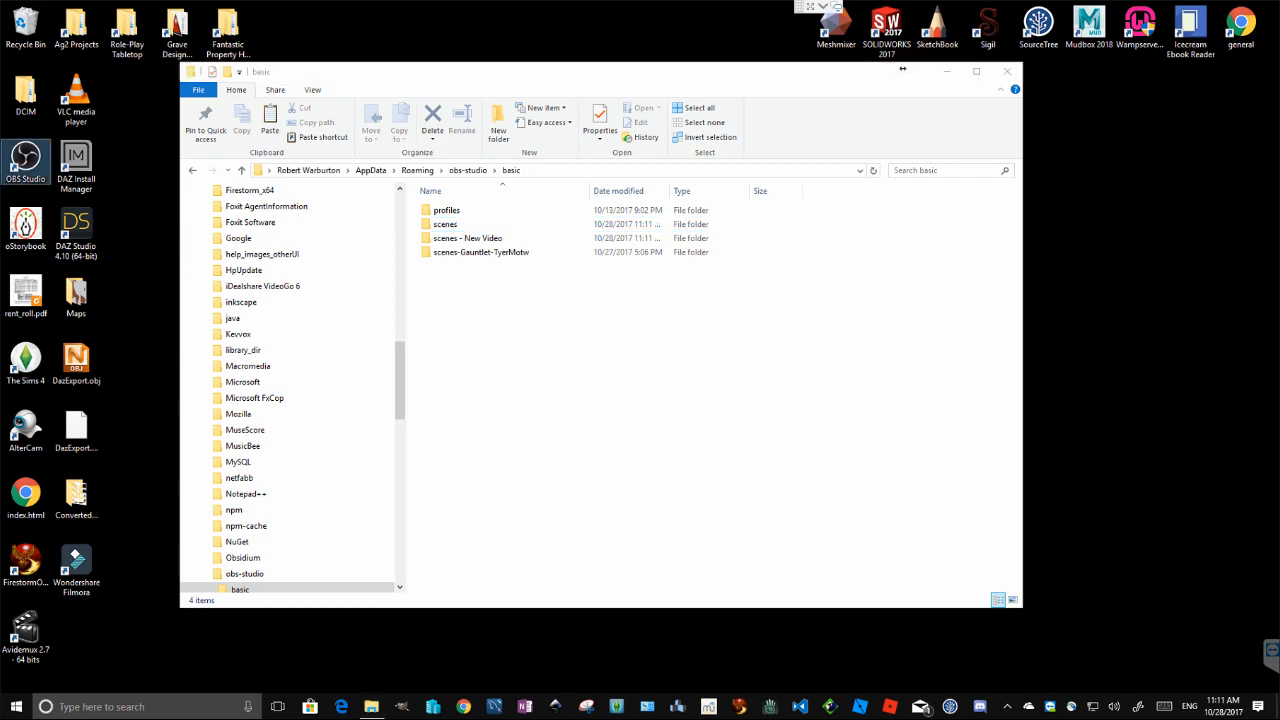
mouse_move(75, 165)
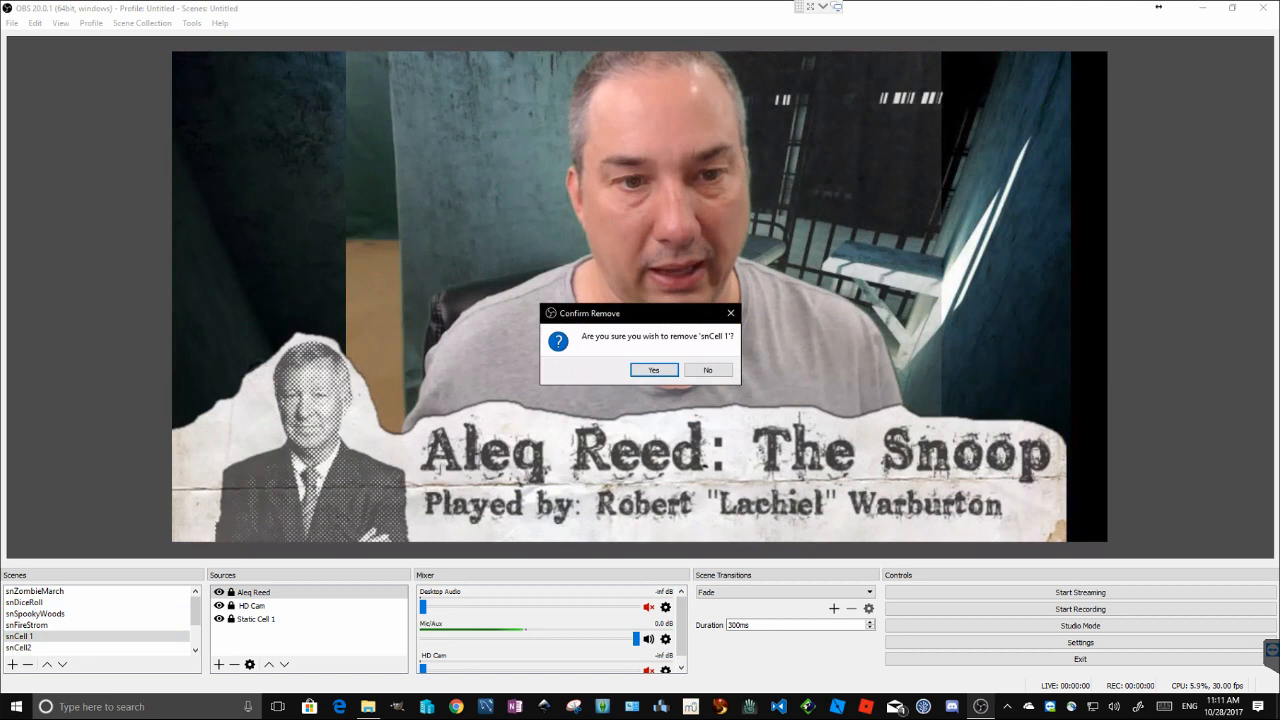
Decline the Confirm Remove prompt, keeping the snCell 1 scene.
left_click(706, 369)
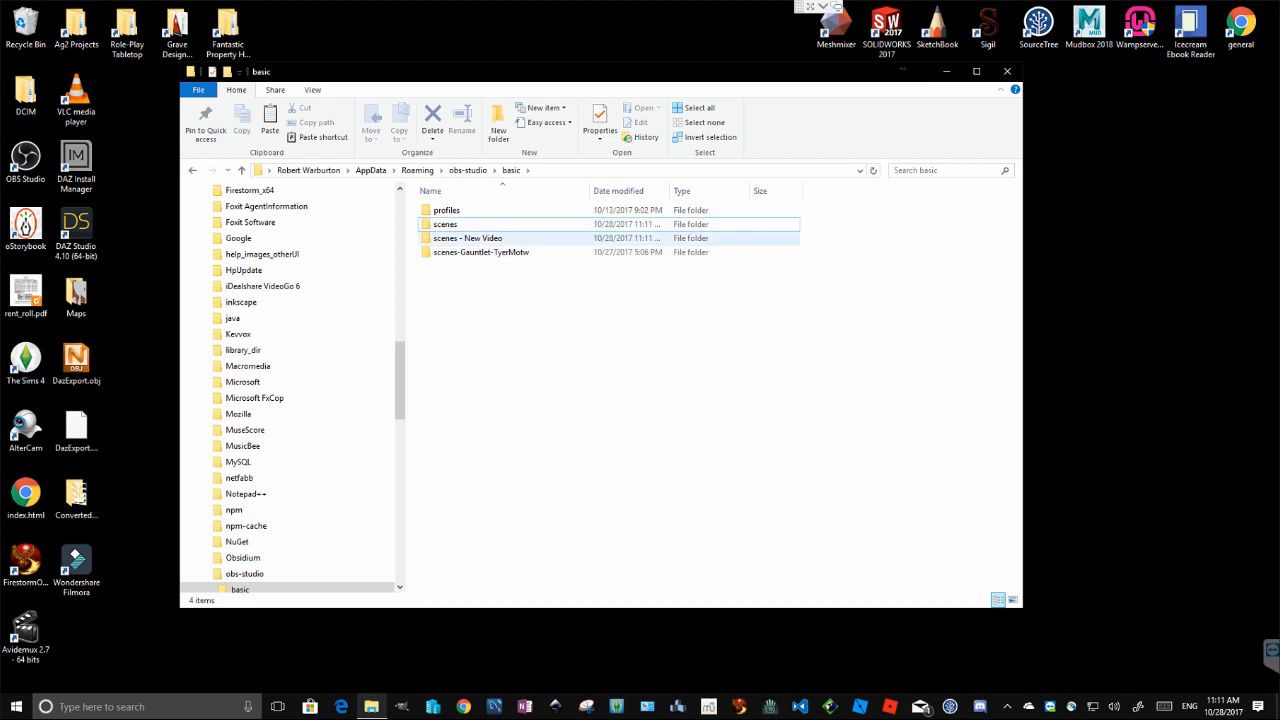
Rename the 'scenes - New Video' folder back to scenes, replacing the original.
right_click(445, 224)
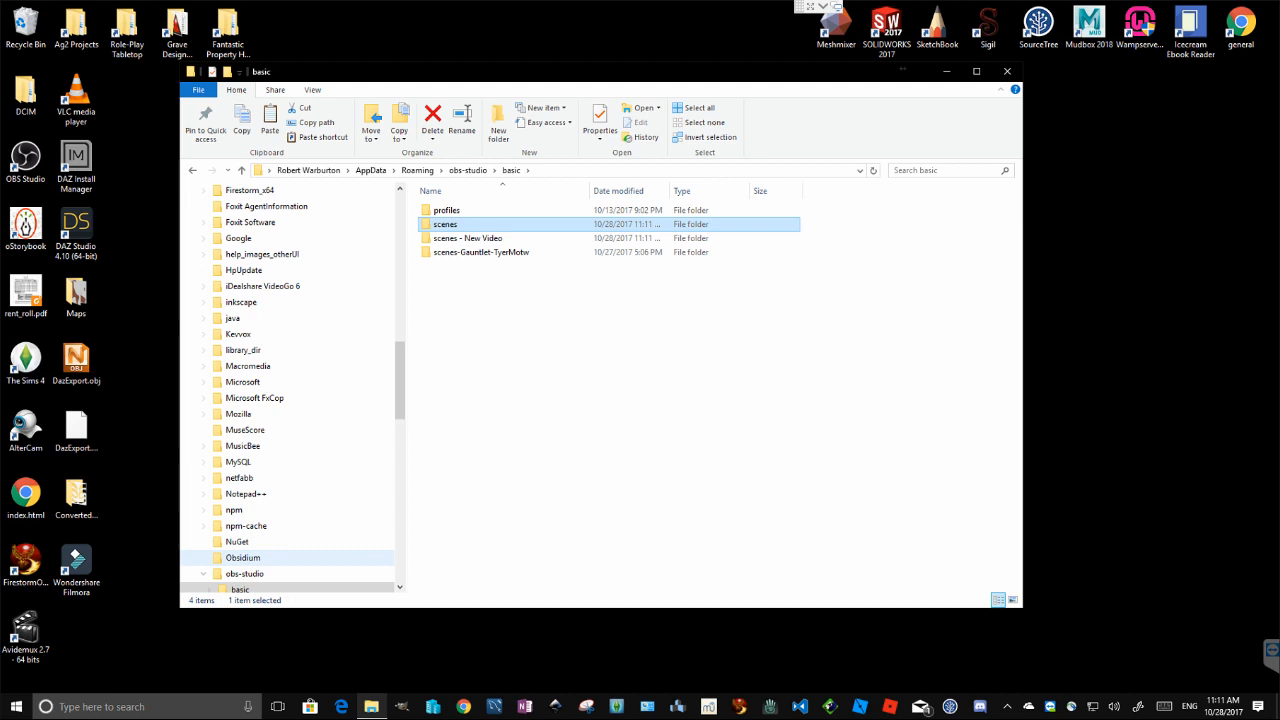
right_click(467, 224)
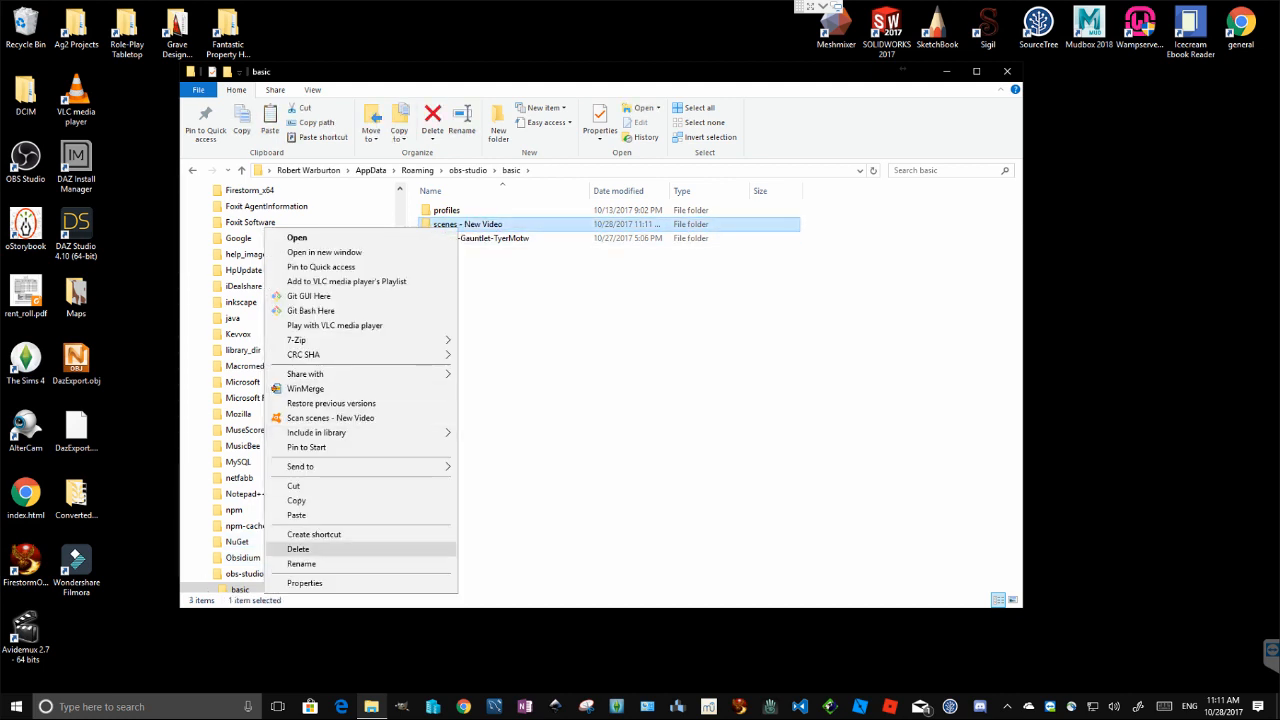
left_click(301, 563)
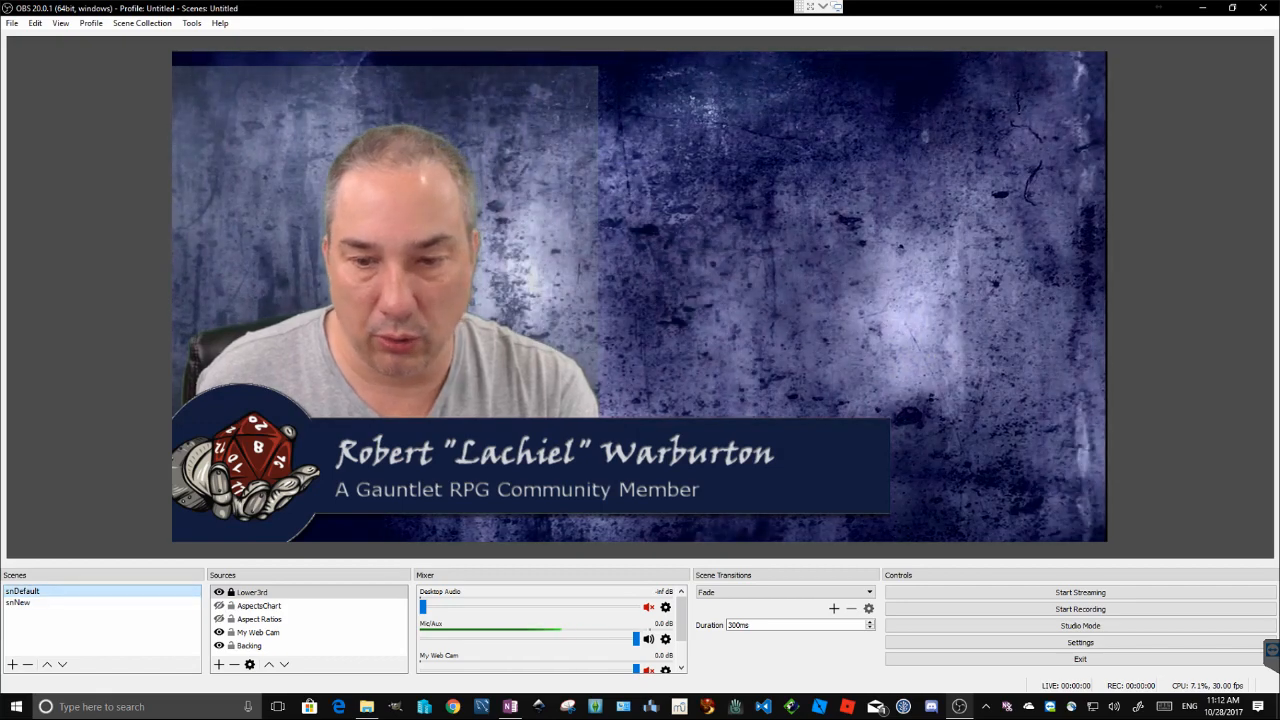
left_click(1079, 642)
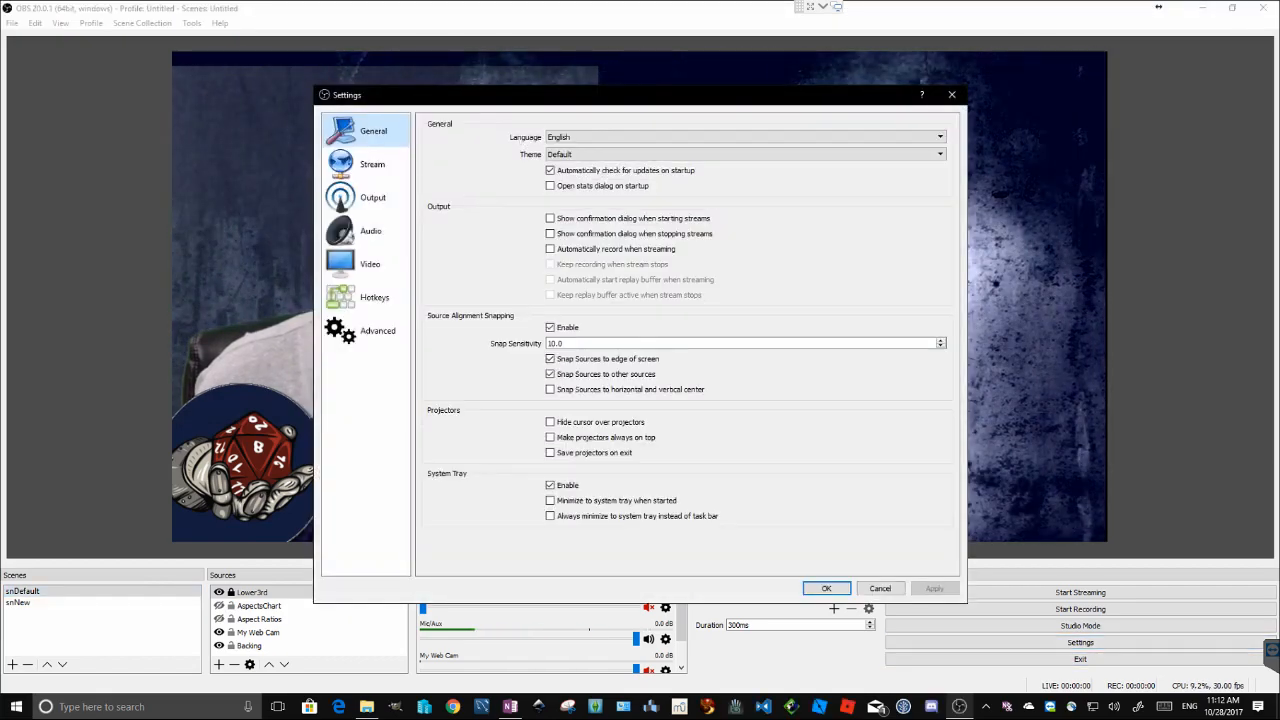
Assign F1 to switch to snDefault and F2 to switch to snNew, and save.
left_click(374, 297)
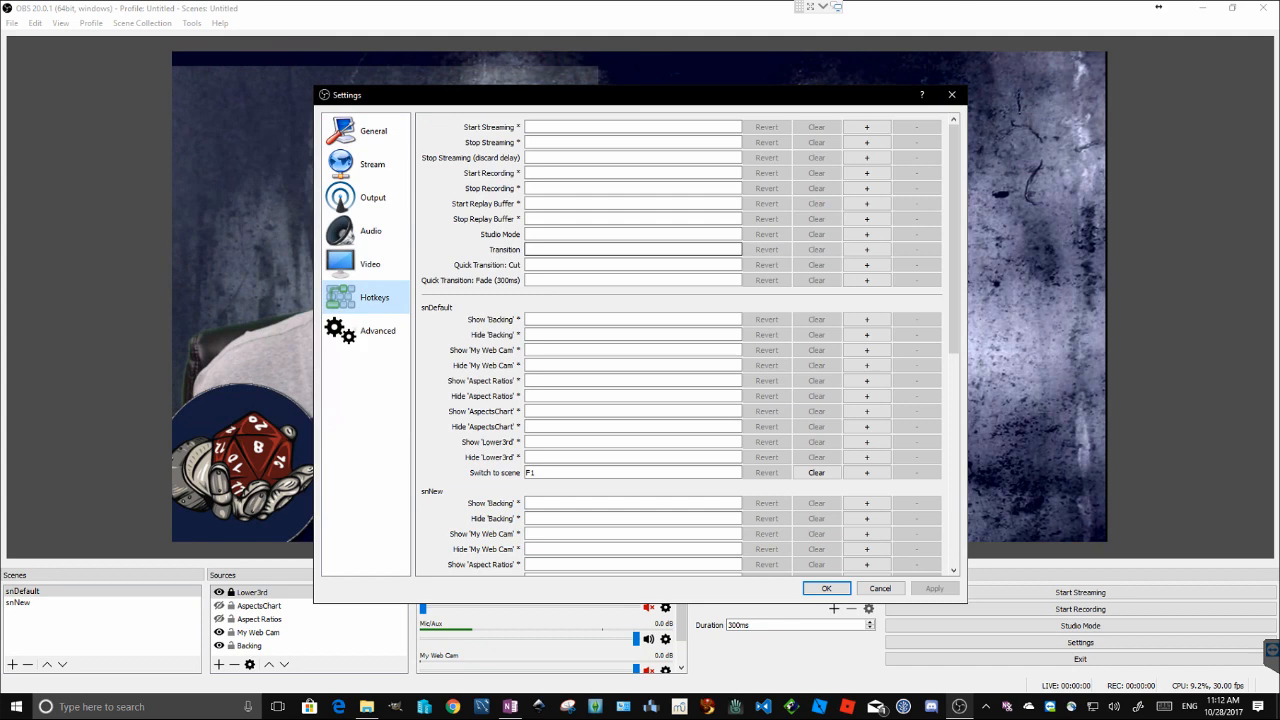
scroll("down", 3)
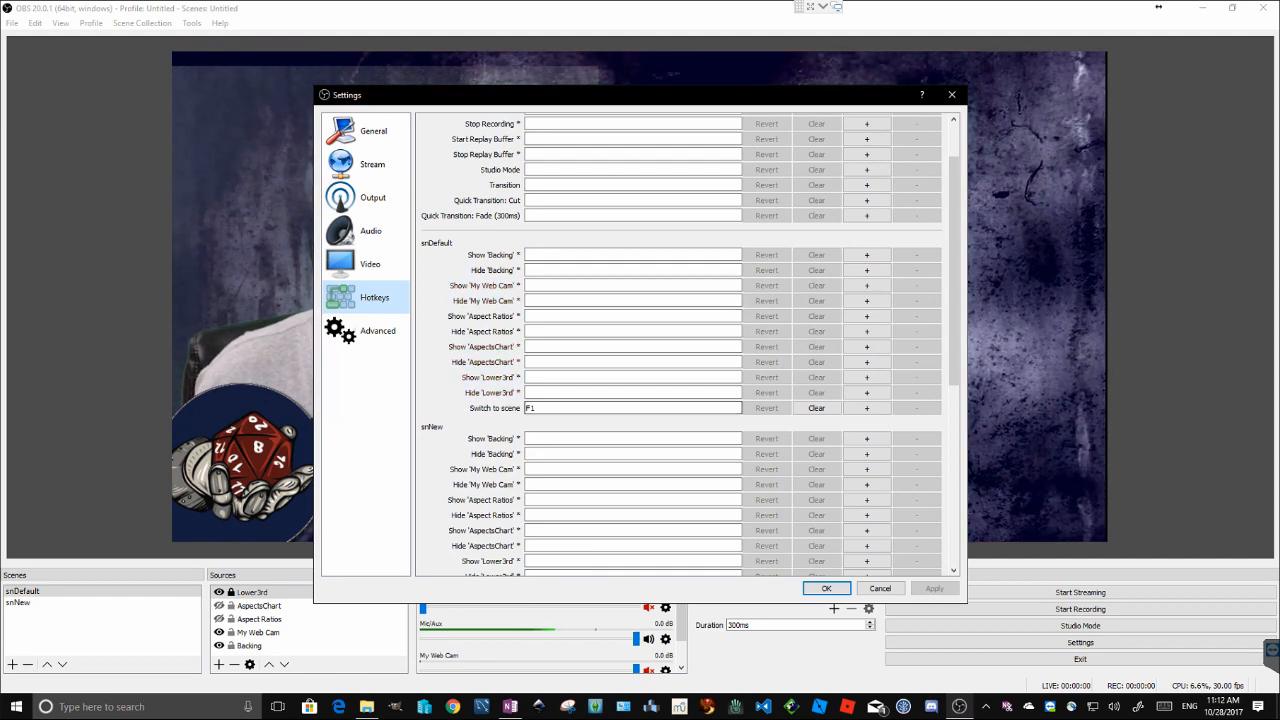
left_click(633, 408)
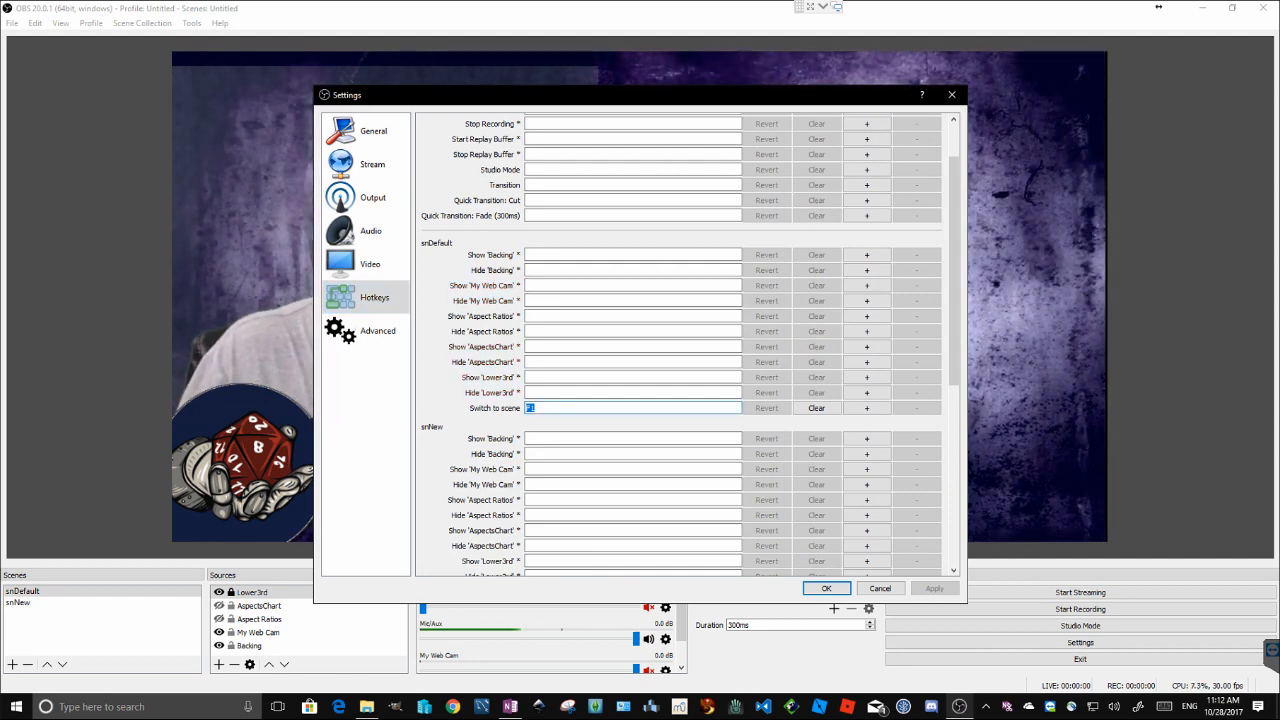
type("F1")
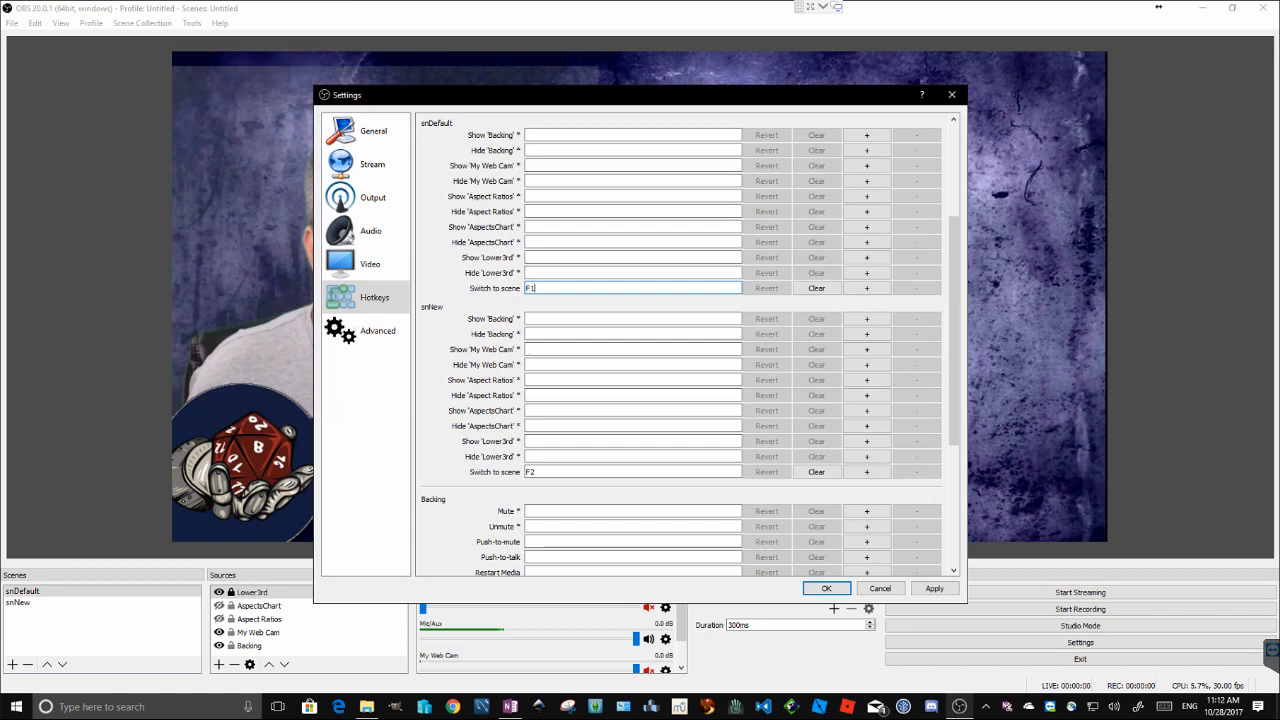
left_click(632, 471)
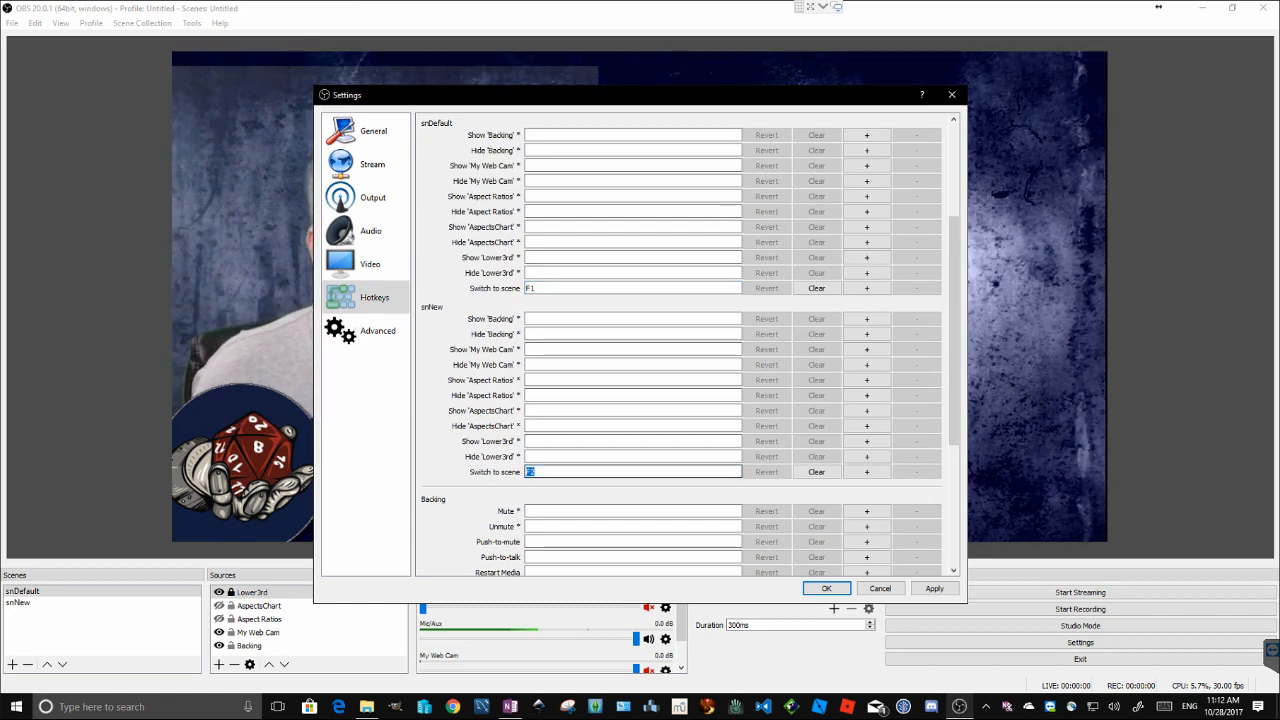
type("F2")
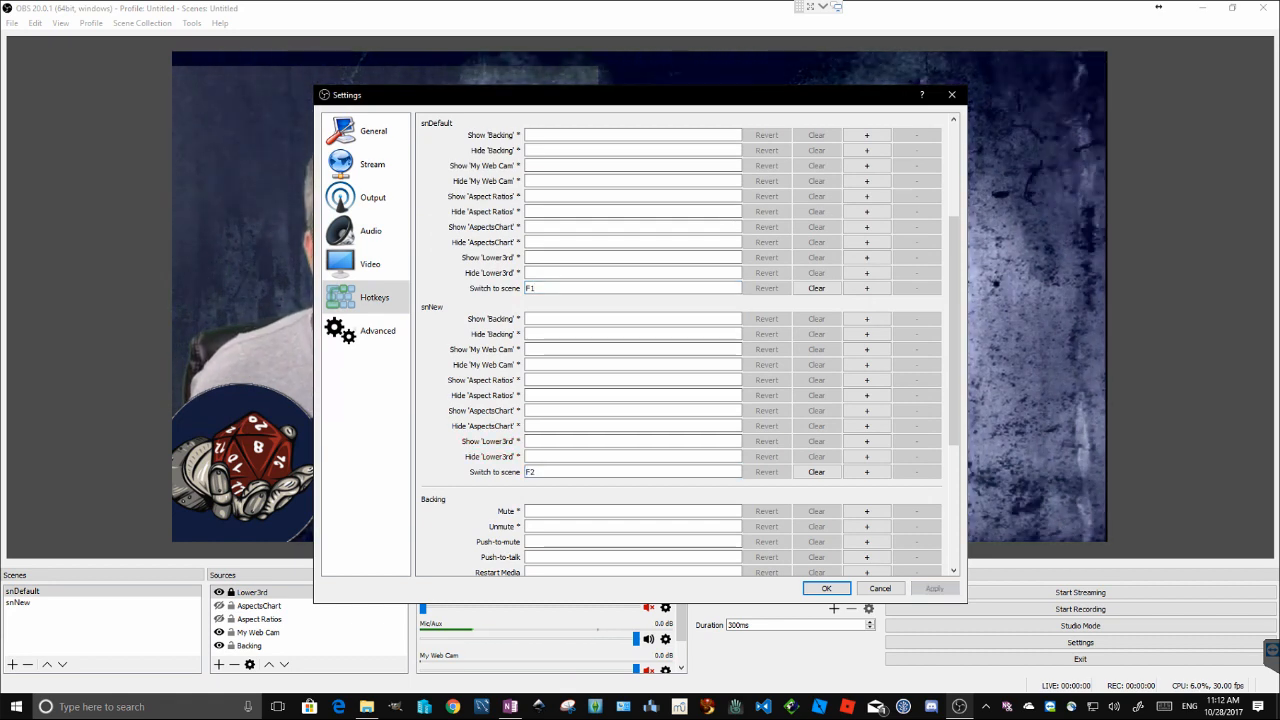
left_click(826, 588)
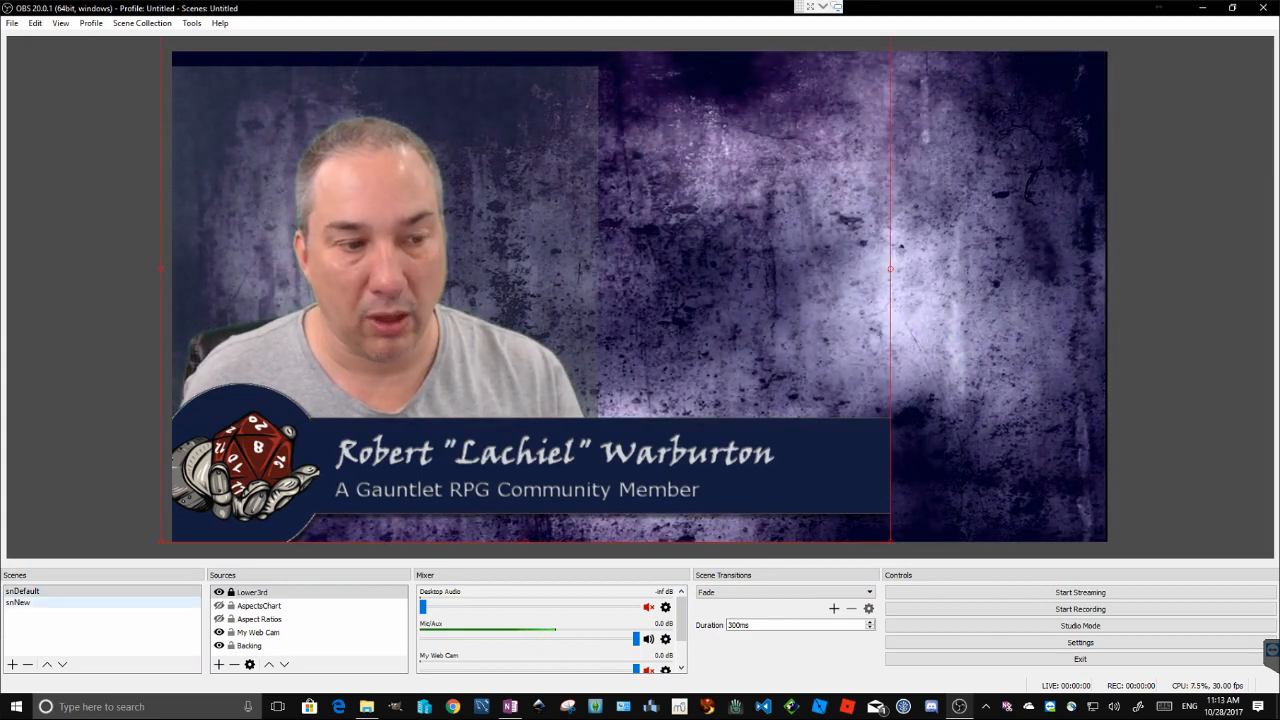
Switch between snDefault and snNew, selecting My Web Cam and ending on snNew.
left_click(18, 602)
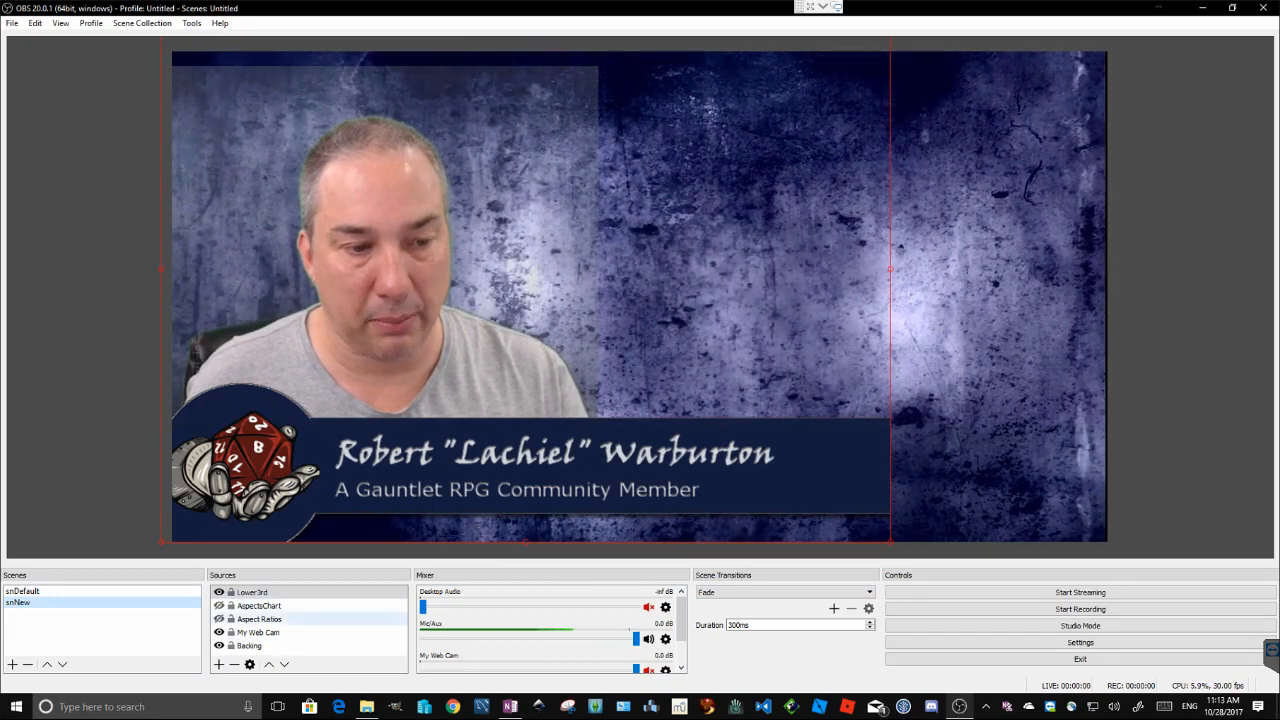
left_click(218, 592)
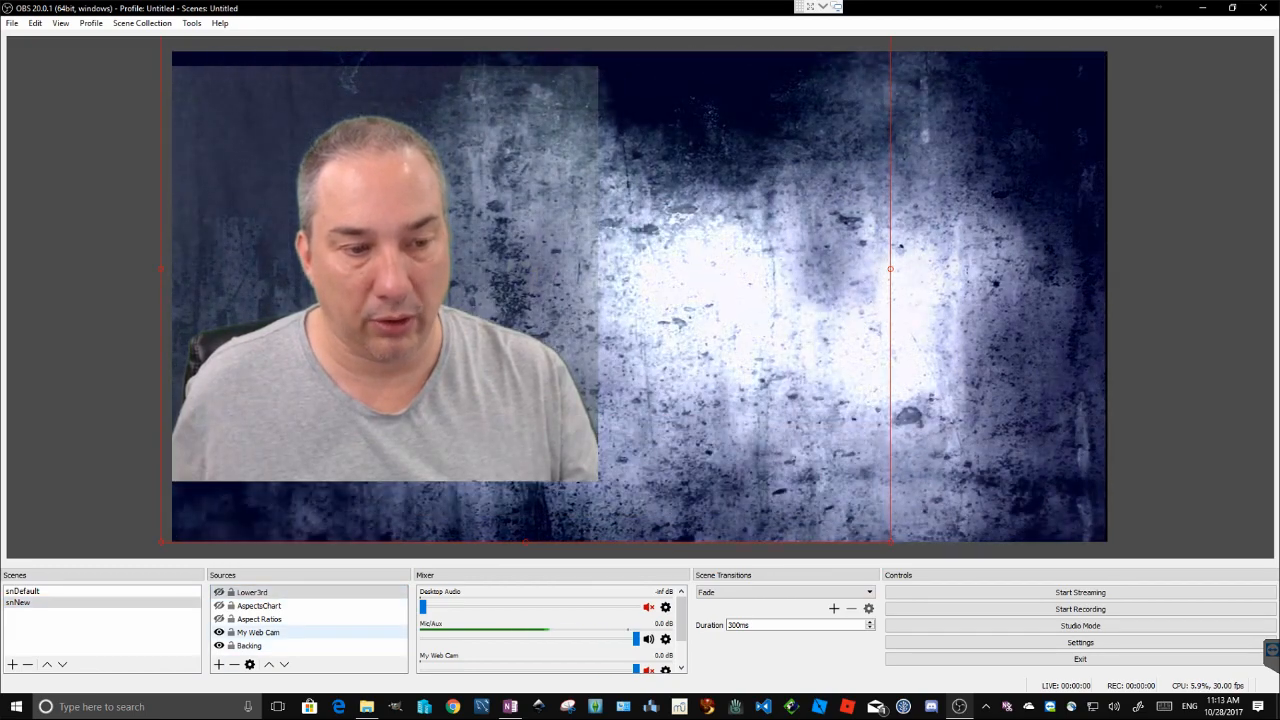
left_click(258, 632)
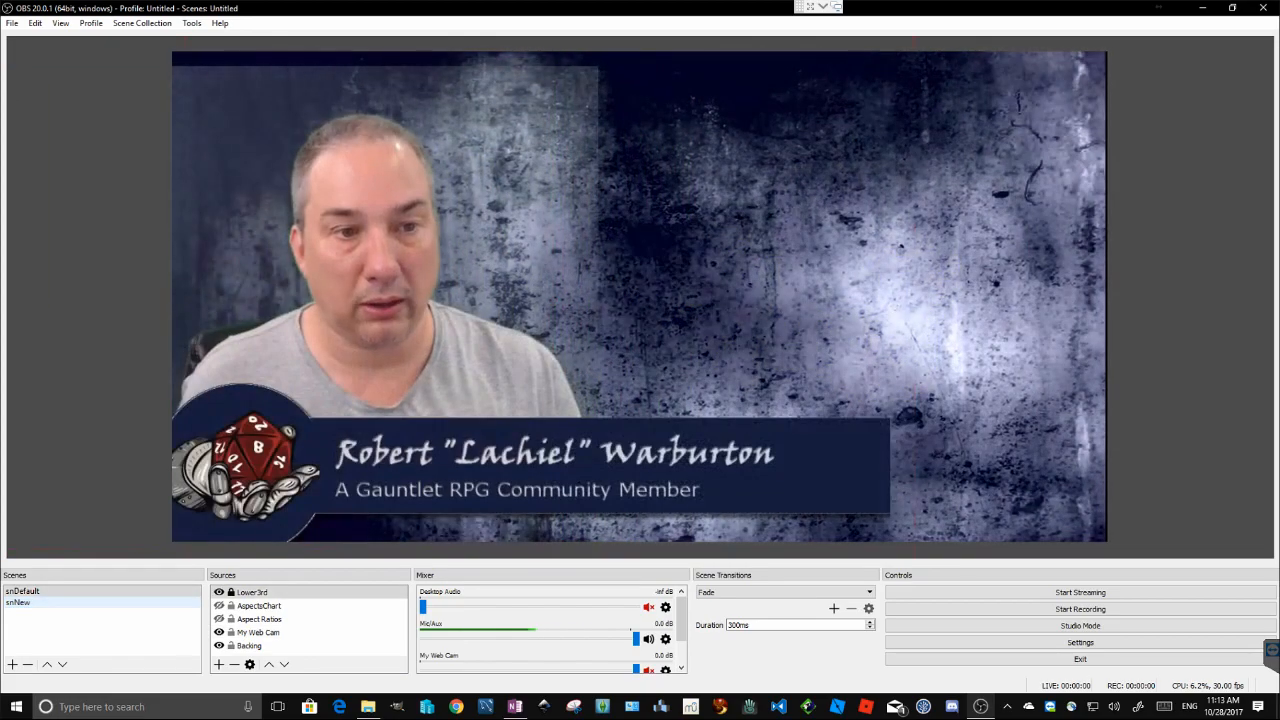
left_click(18, 603)
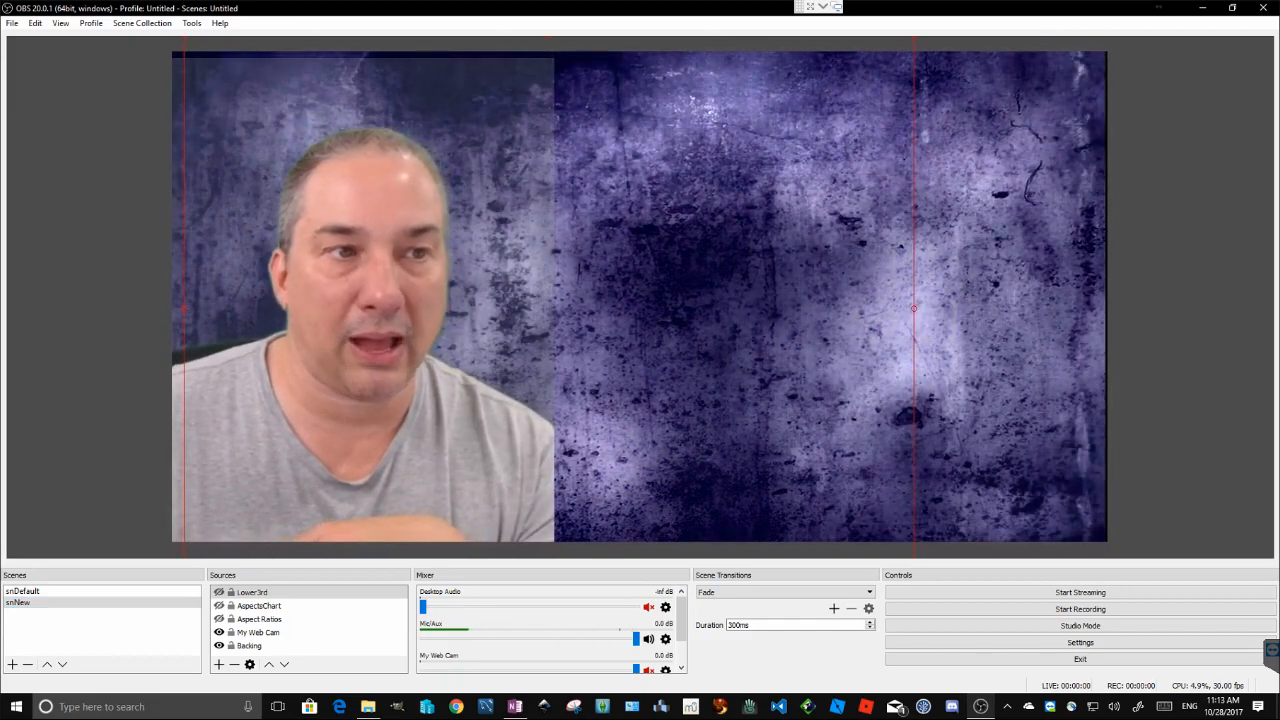
Open VirtualCam from the Tools menu to output the OBS scene as a camera.
left_click(191, 22)
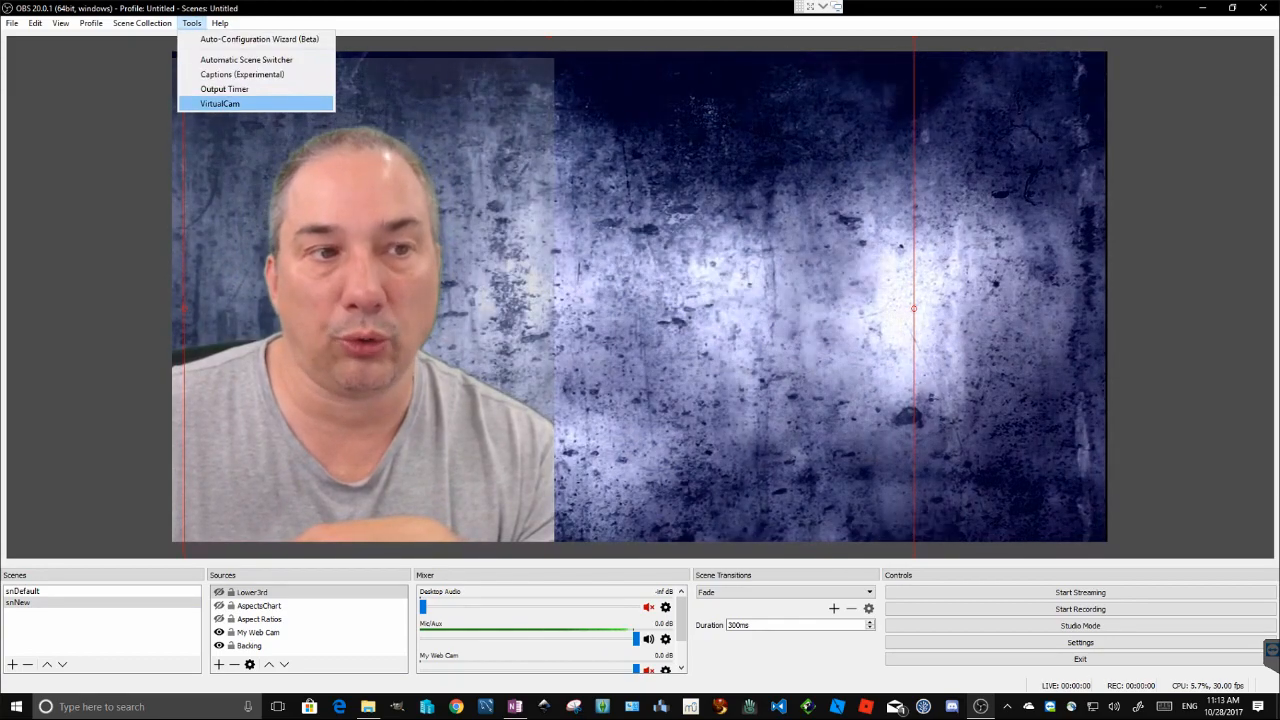
left_click(219, 103)
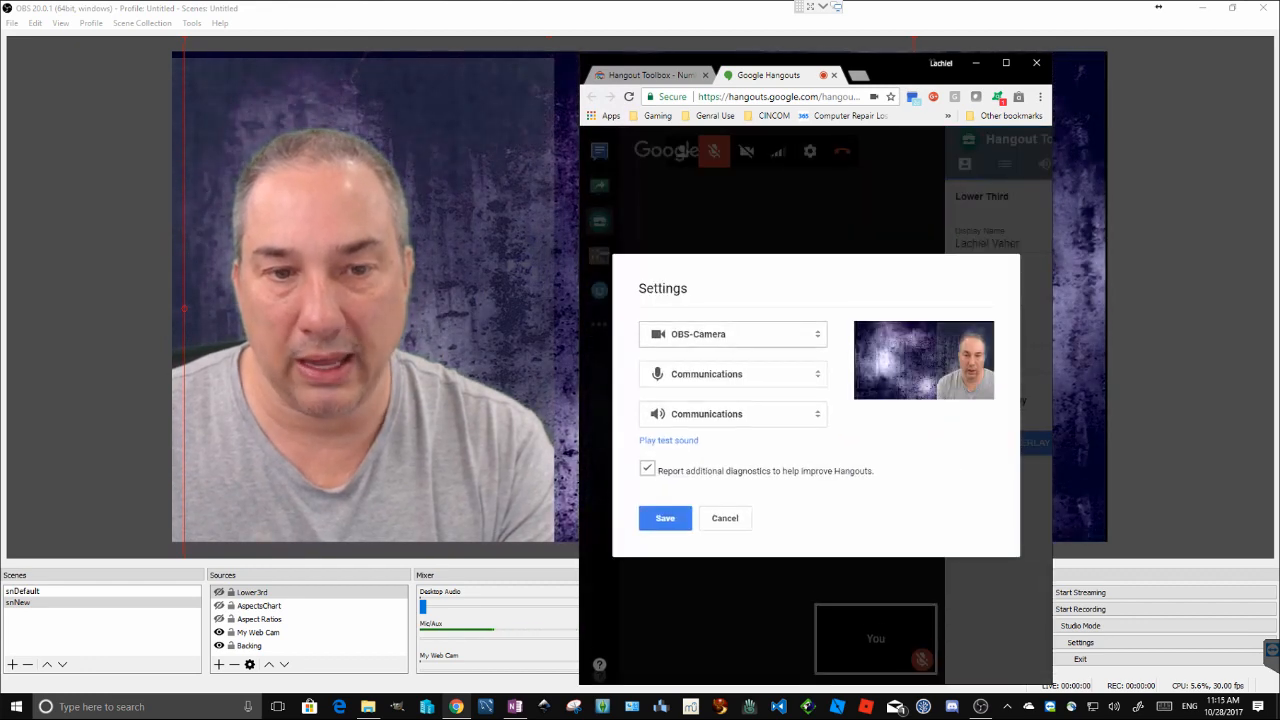
Choose OBS-Camera as the Hangouts call camera.
left_click(733, 334)
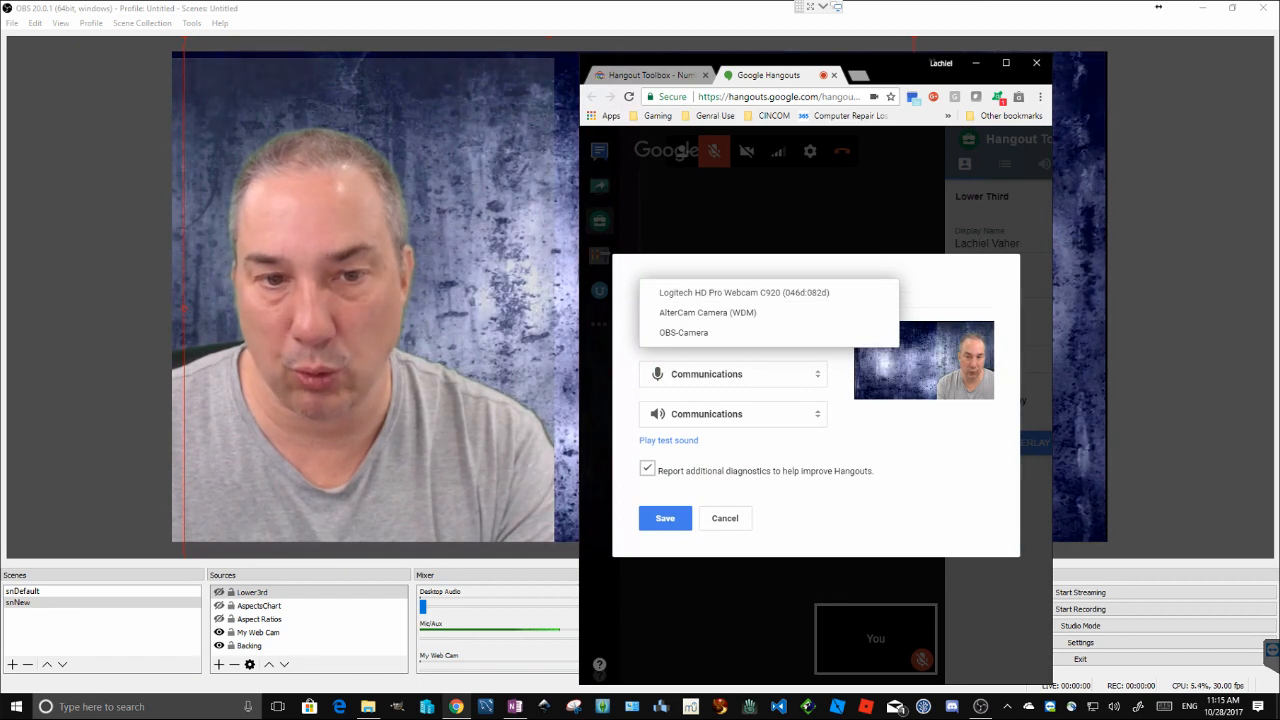
left_click(684, 332)
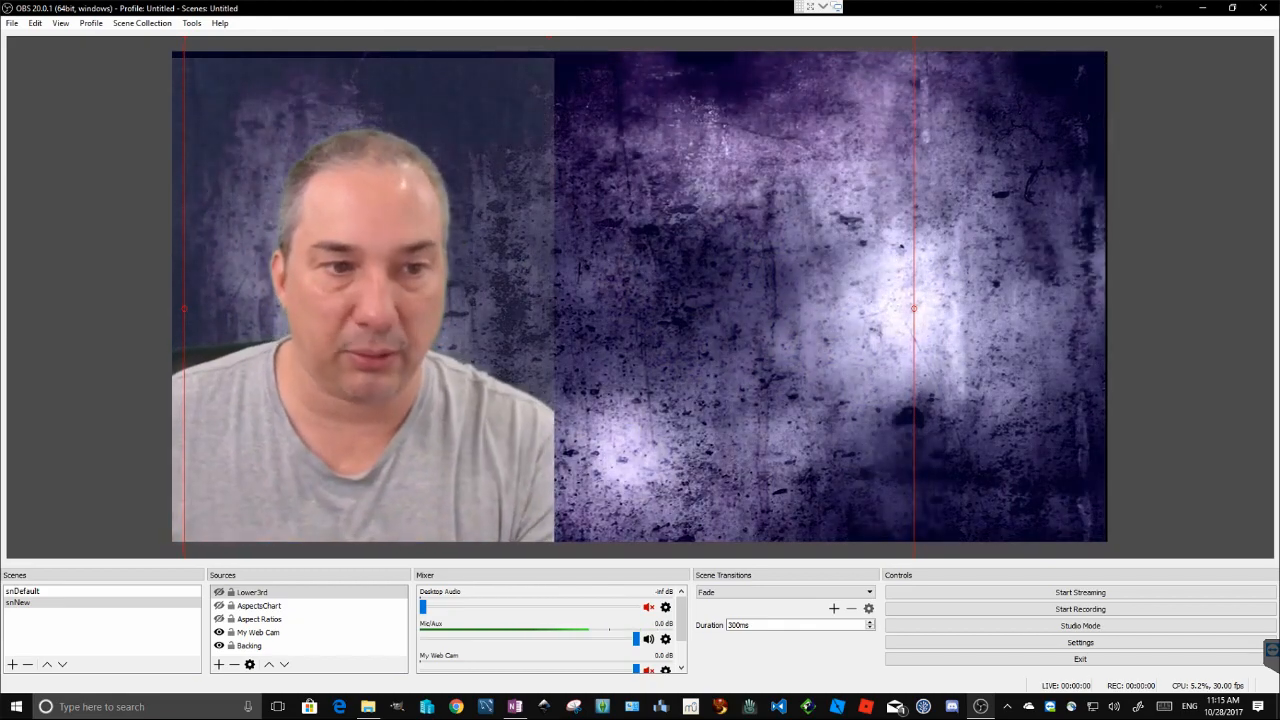
Crop the My Web Cam source 150 from the left in Edit Transform.
left_click(258, 632)
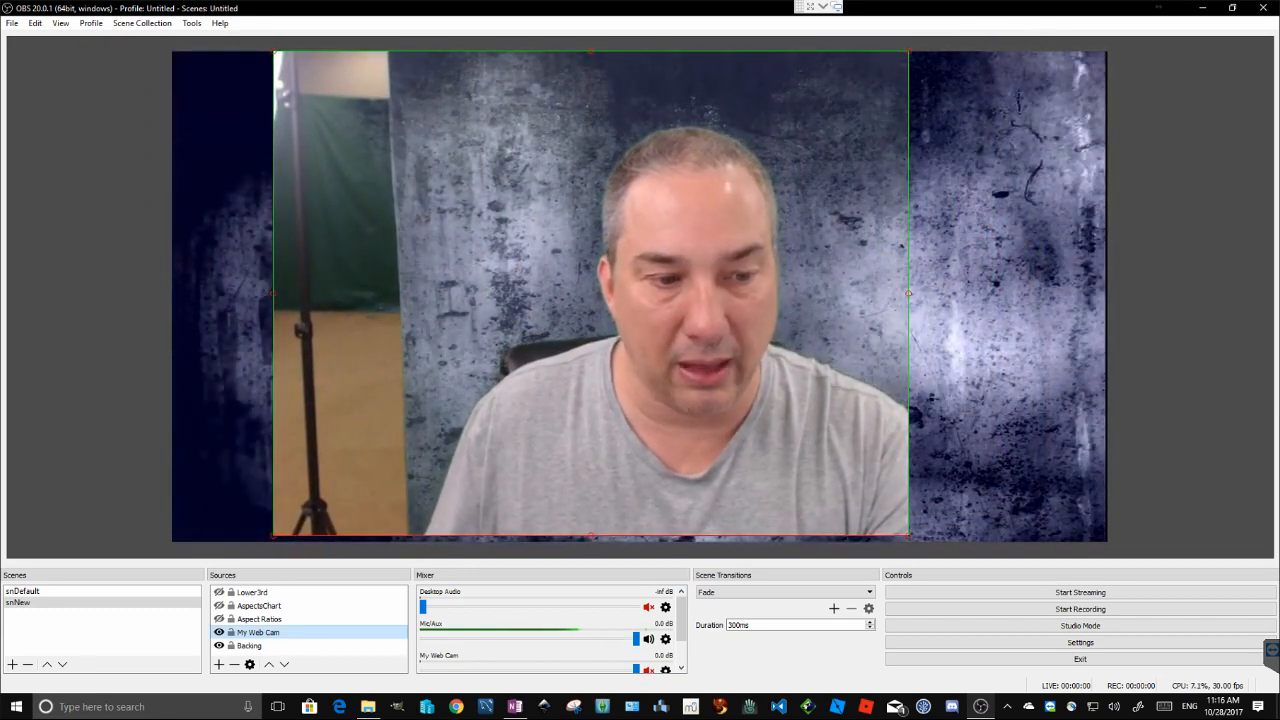
right_click(258, 632)
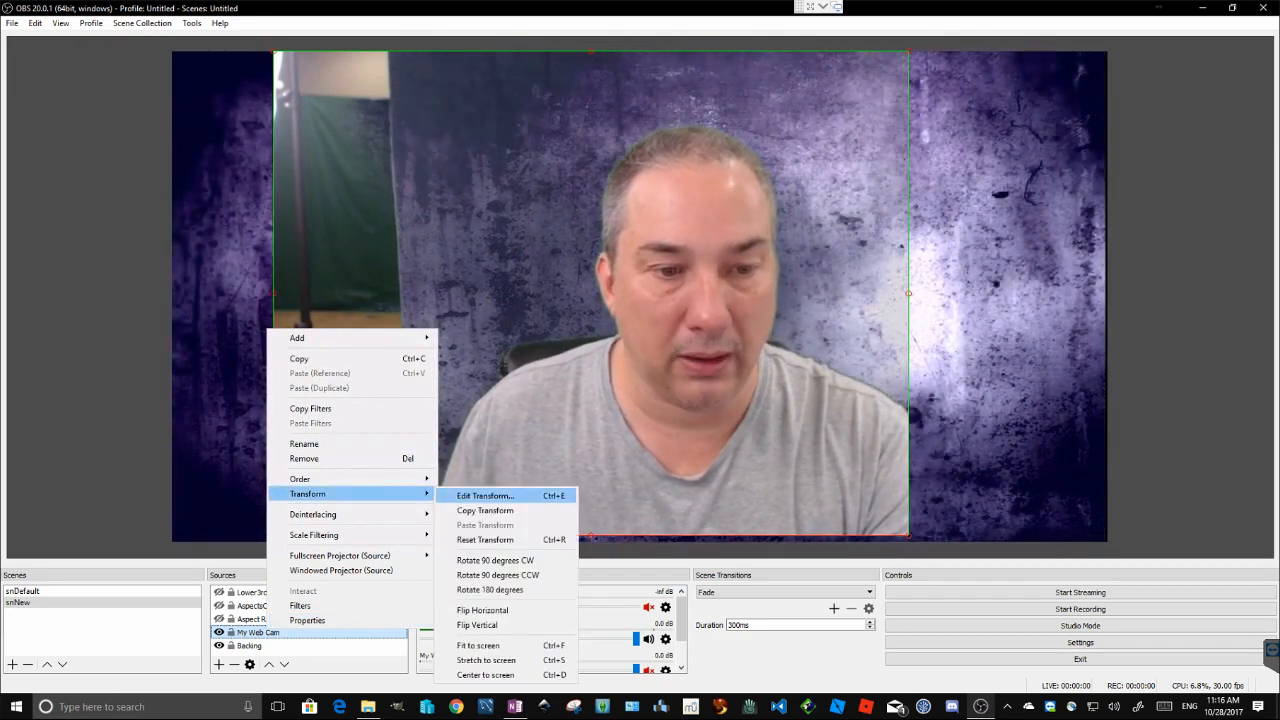
left_click(485, 495)
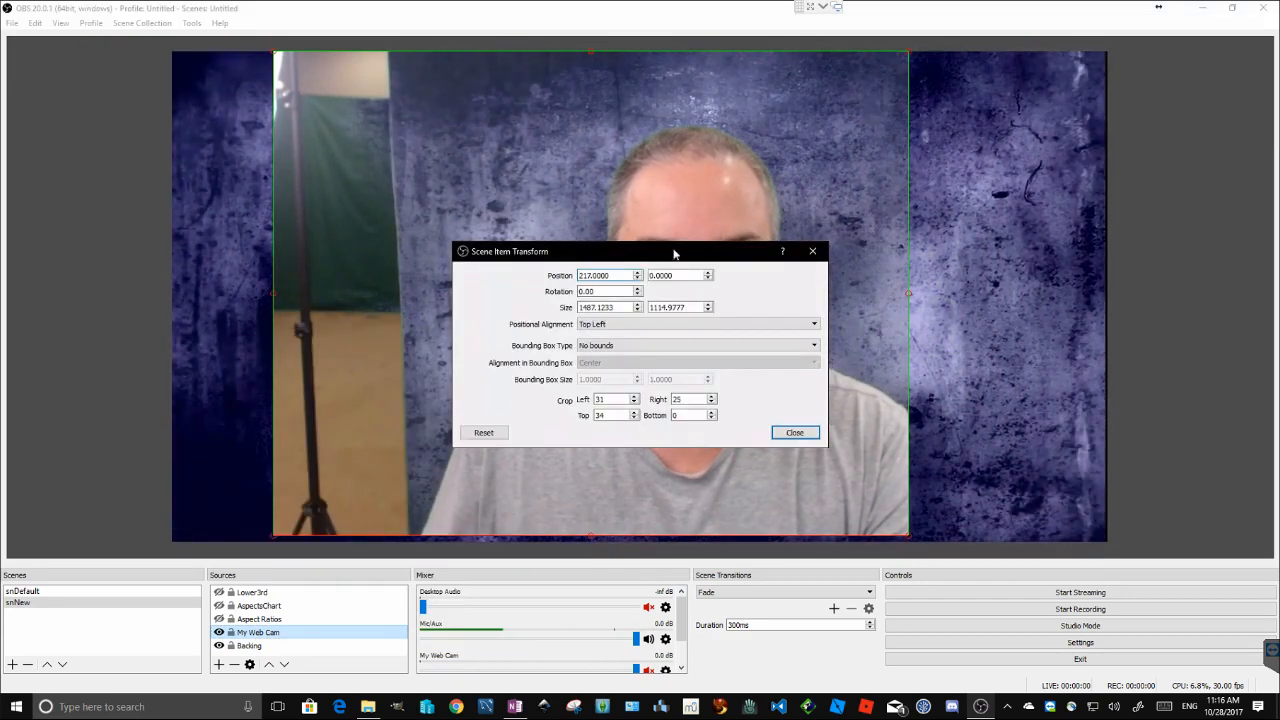
left_click_drag(674, 251, 685, 124)
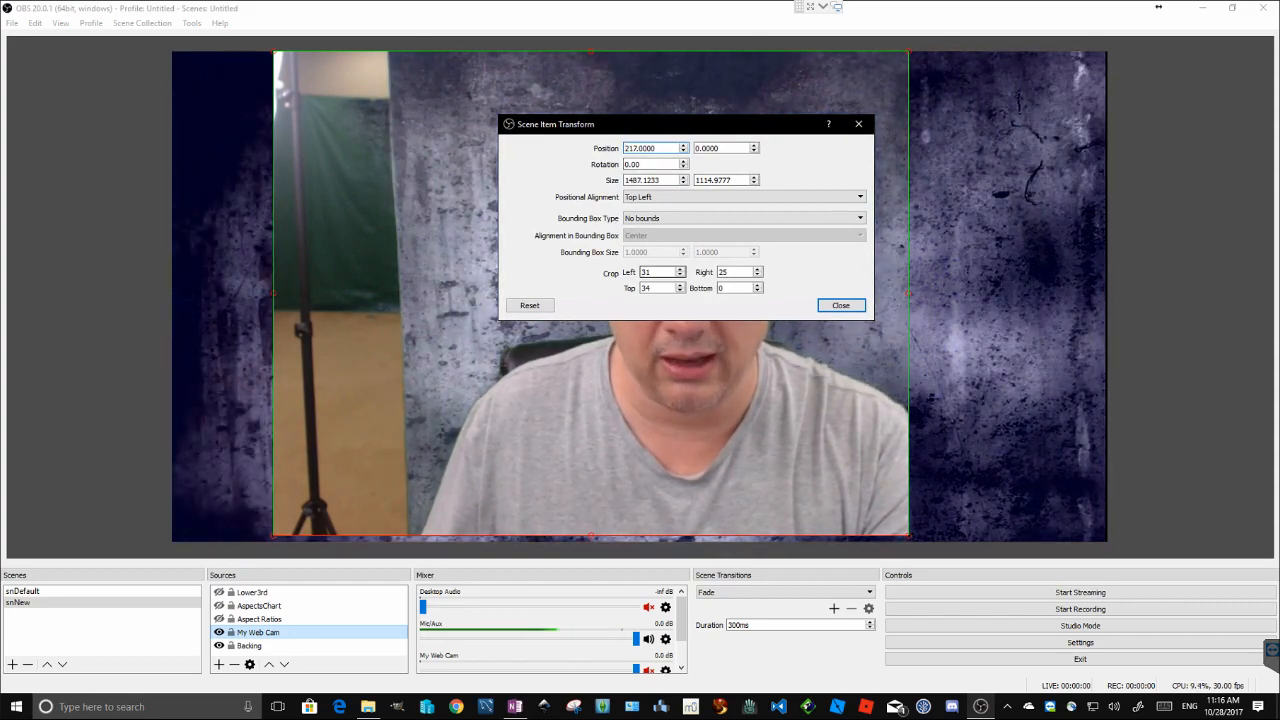
left_click(656, 272)
type("150")
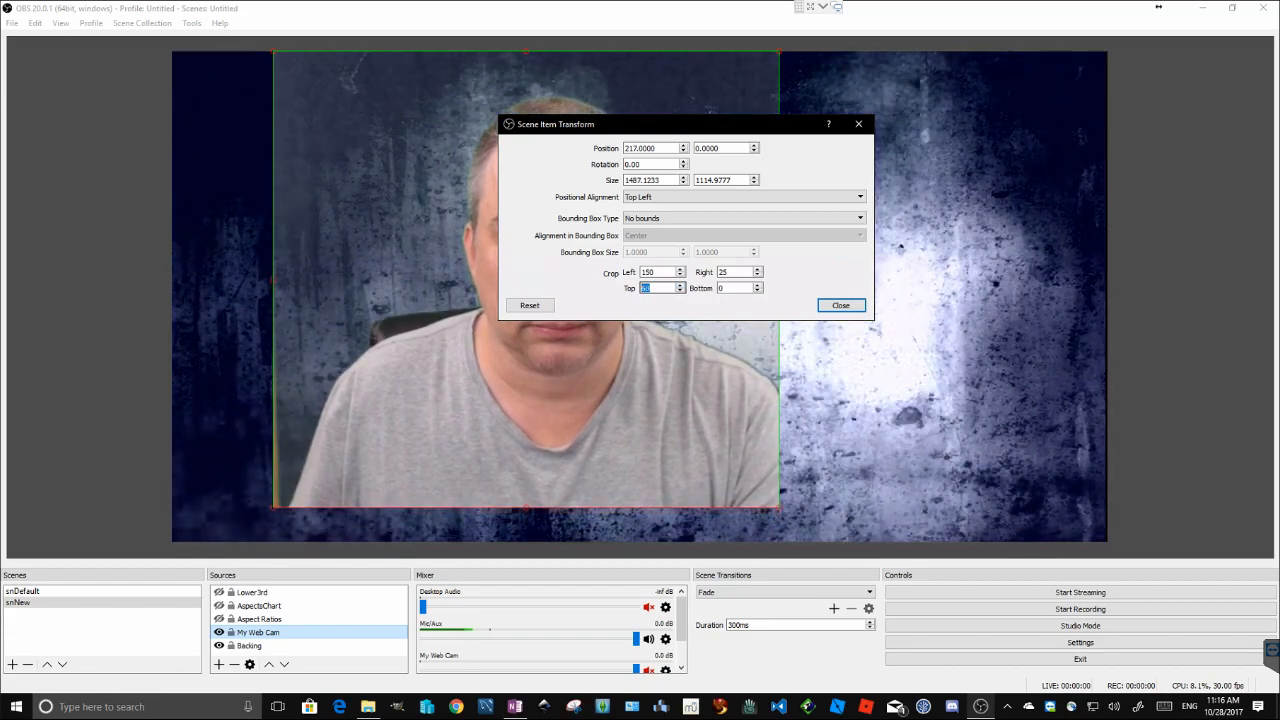
left_click(840, 305)
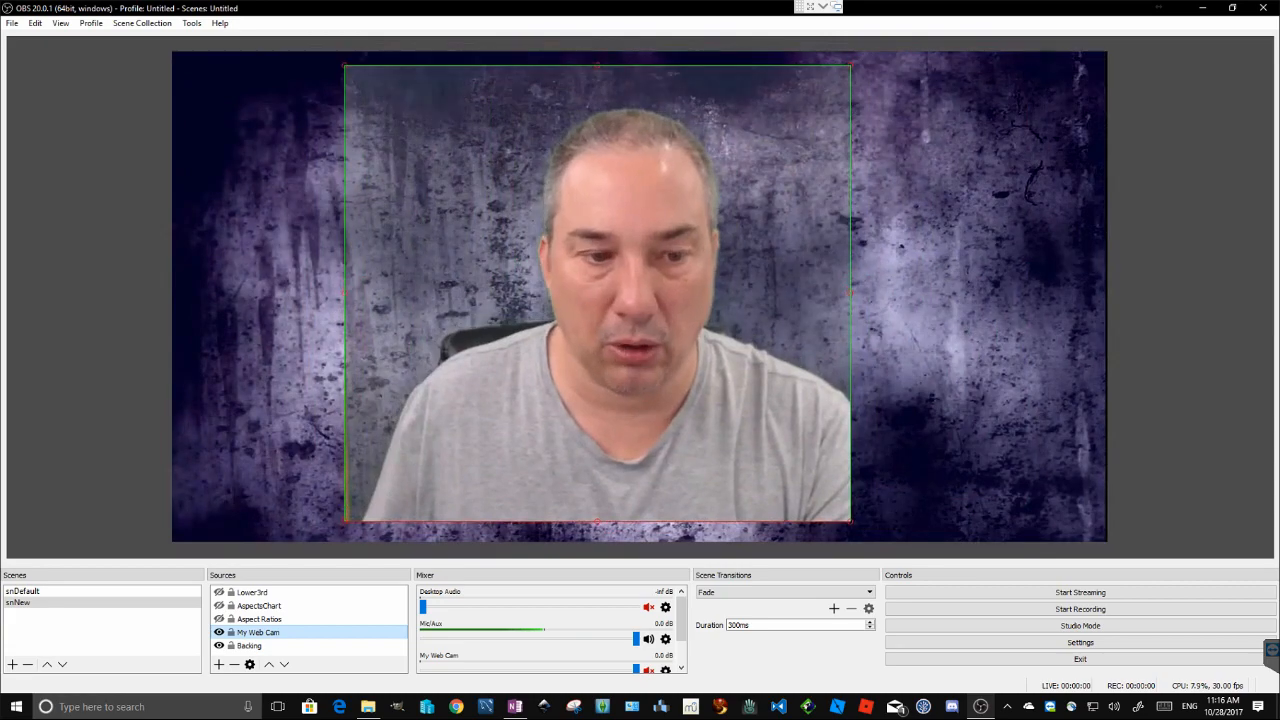
Shift the snNew webcam further left, then switch to snDefault and select My Web Cam.
right_click(258, 632)
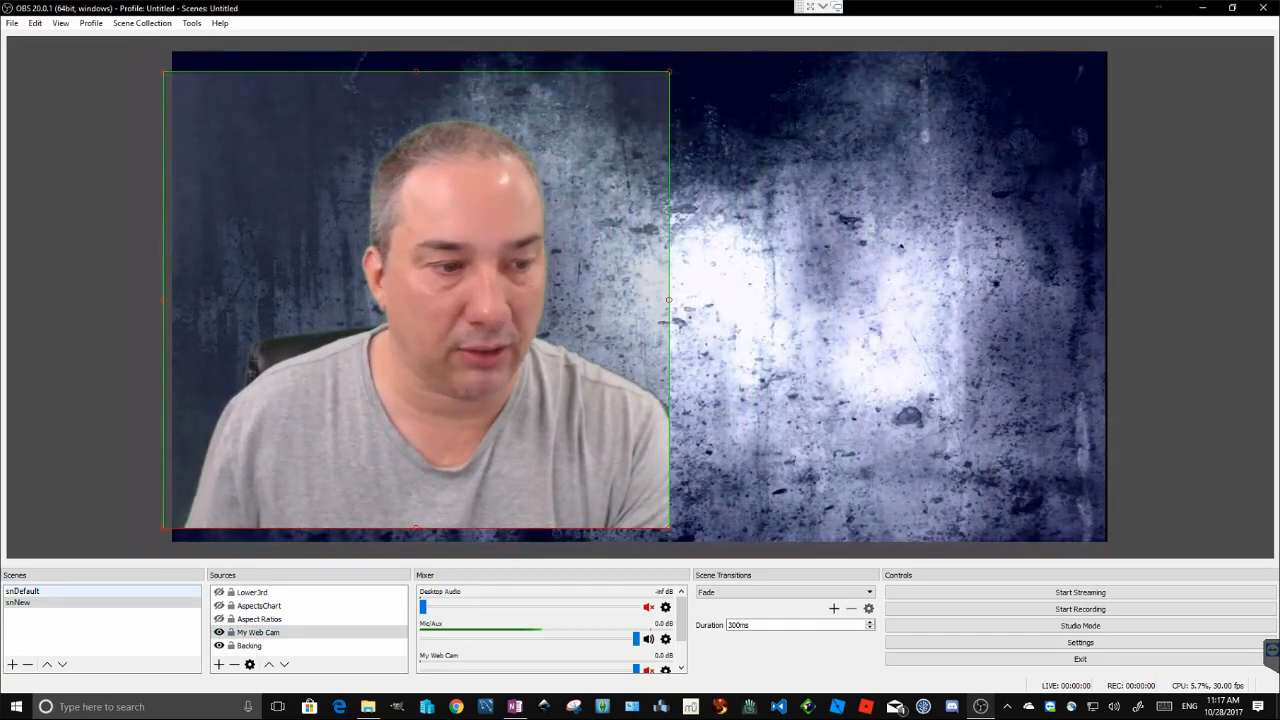
left_click(22, 591)
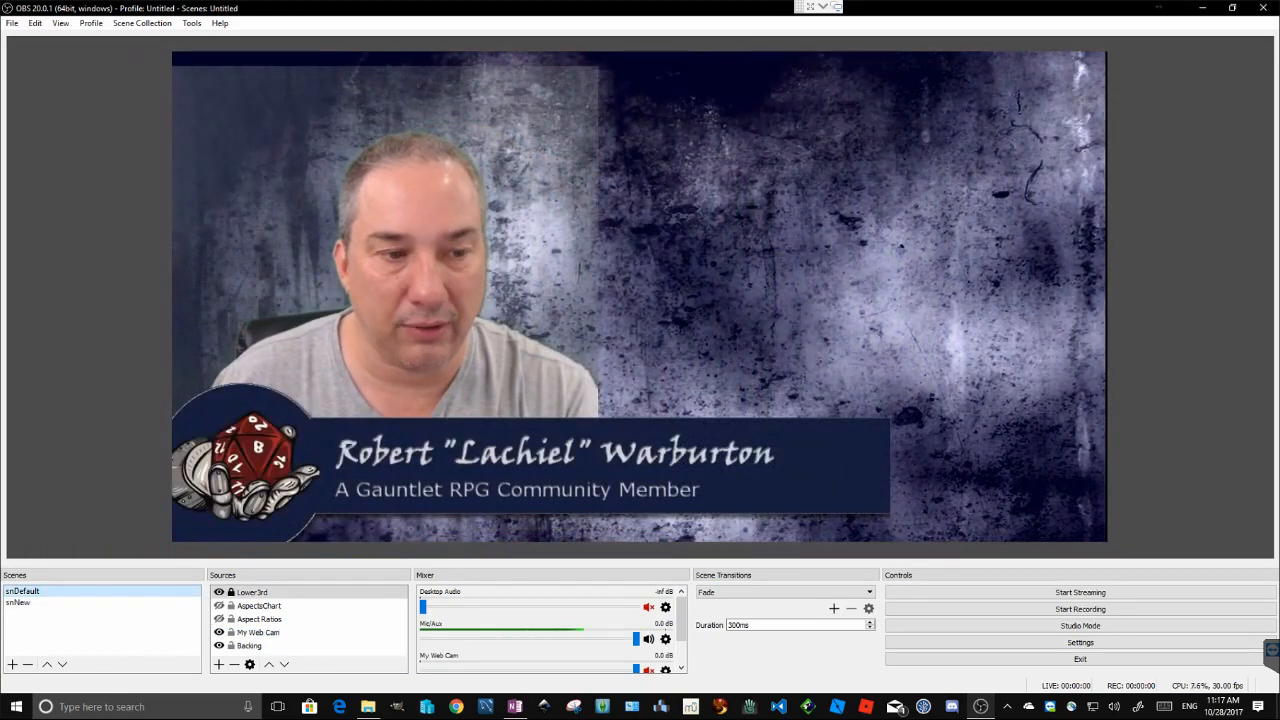
left_click(258, 632)
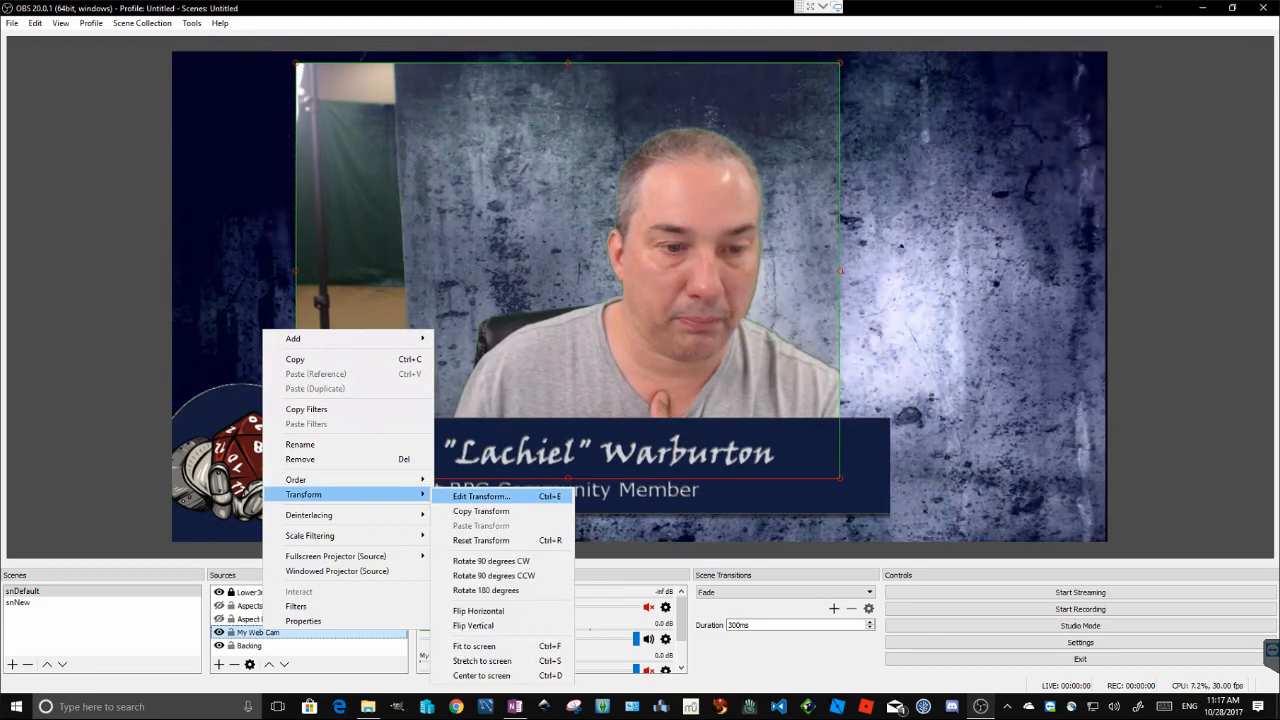
Set the My Web Cam Crop Top to 34 and disable its Chroma Key filter.
left_click(482, 496)
type("34")
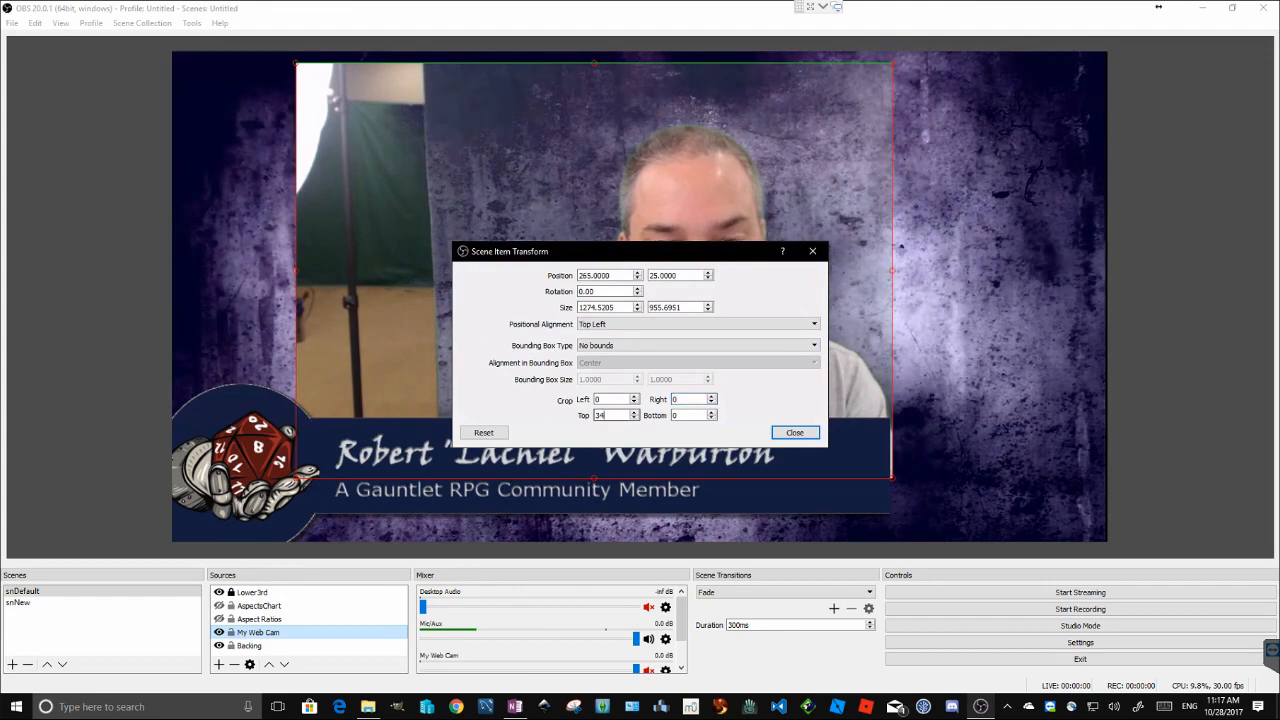
left_click(794, 432)
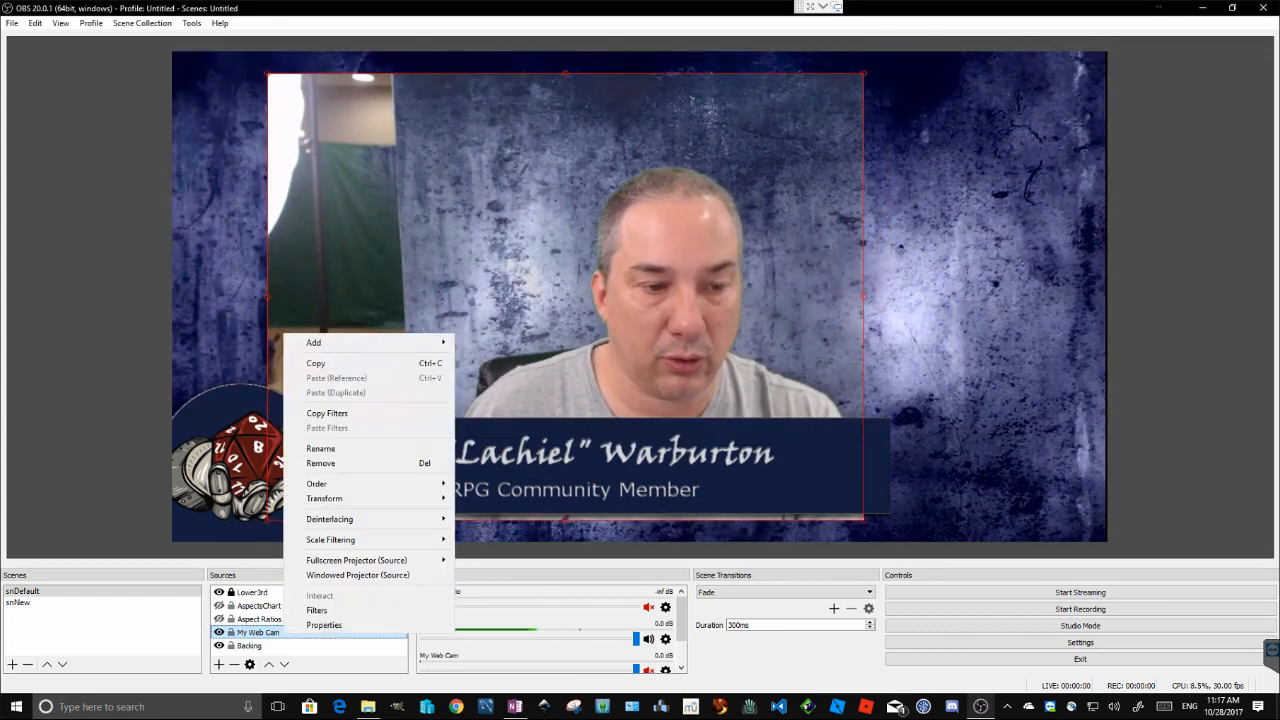
left_click(316, 610)
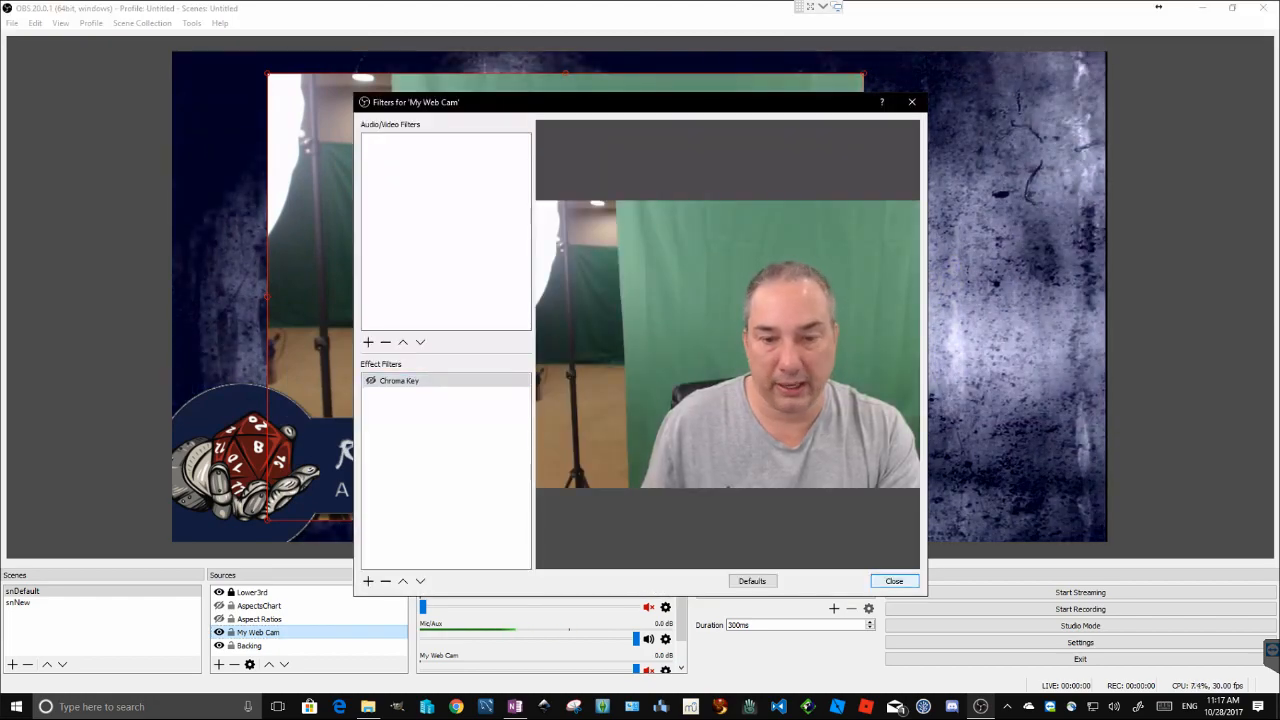
left_click(893, 581)
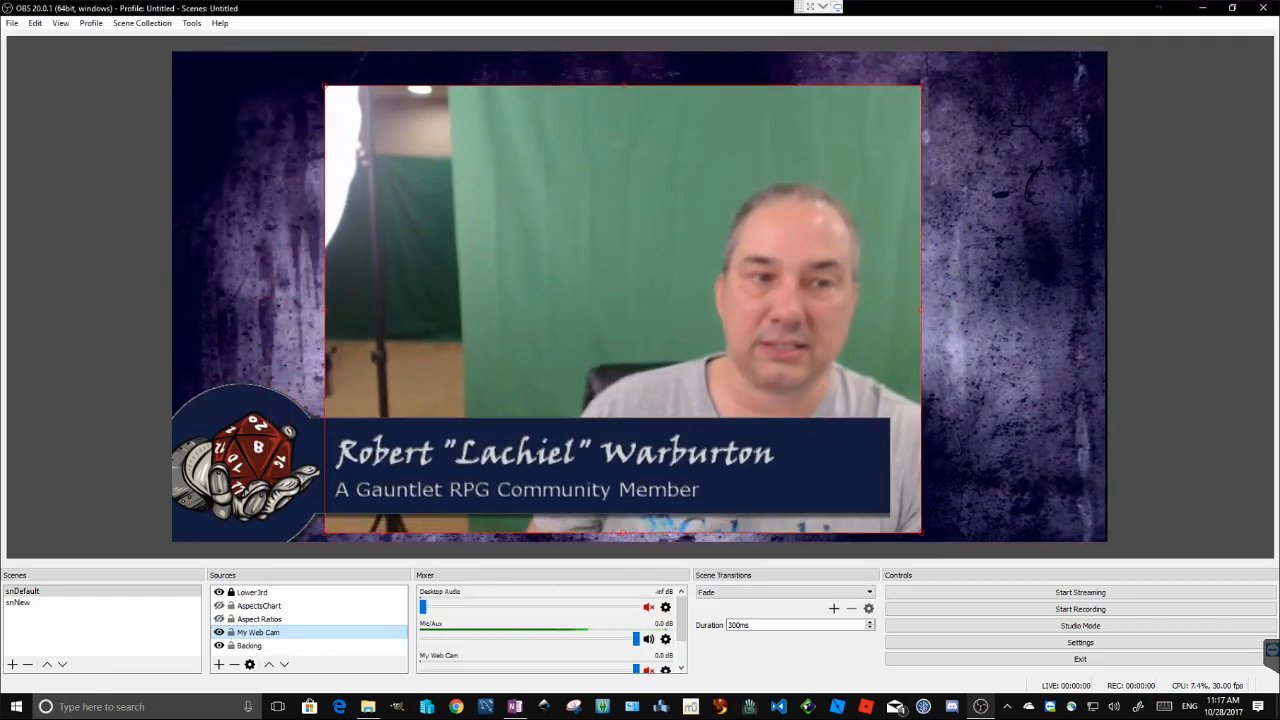